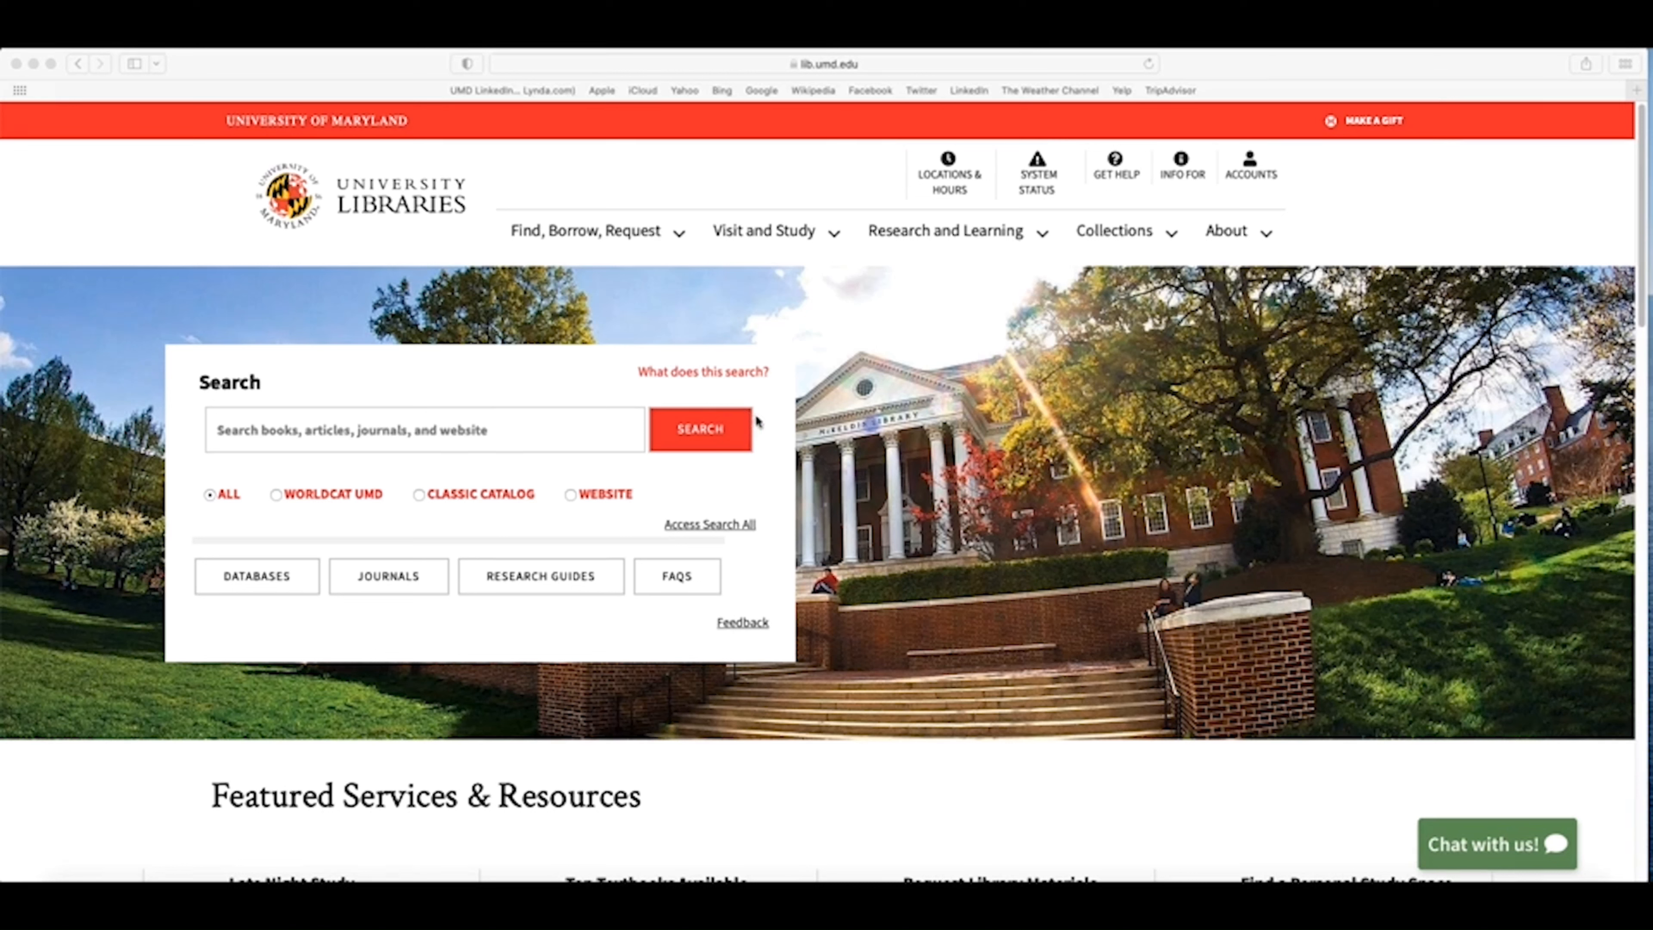
mouse_move(1136, 347)
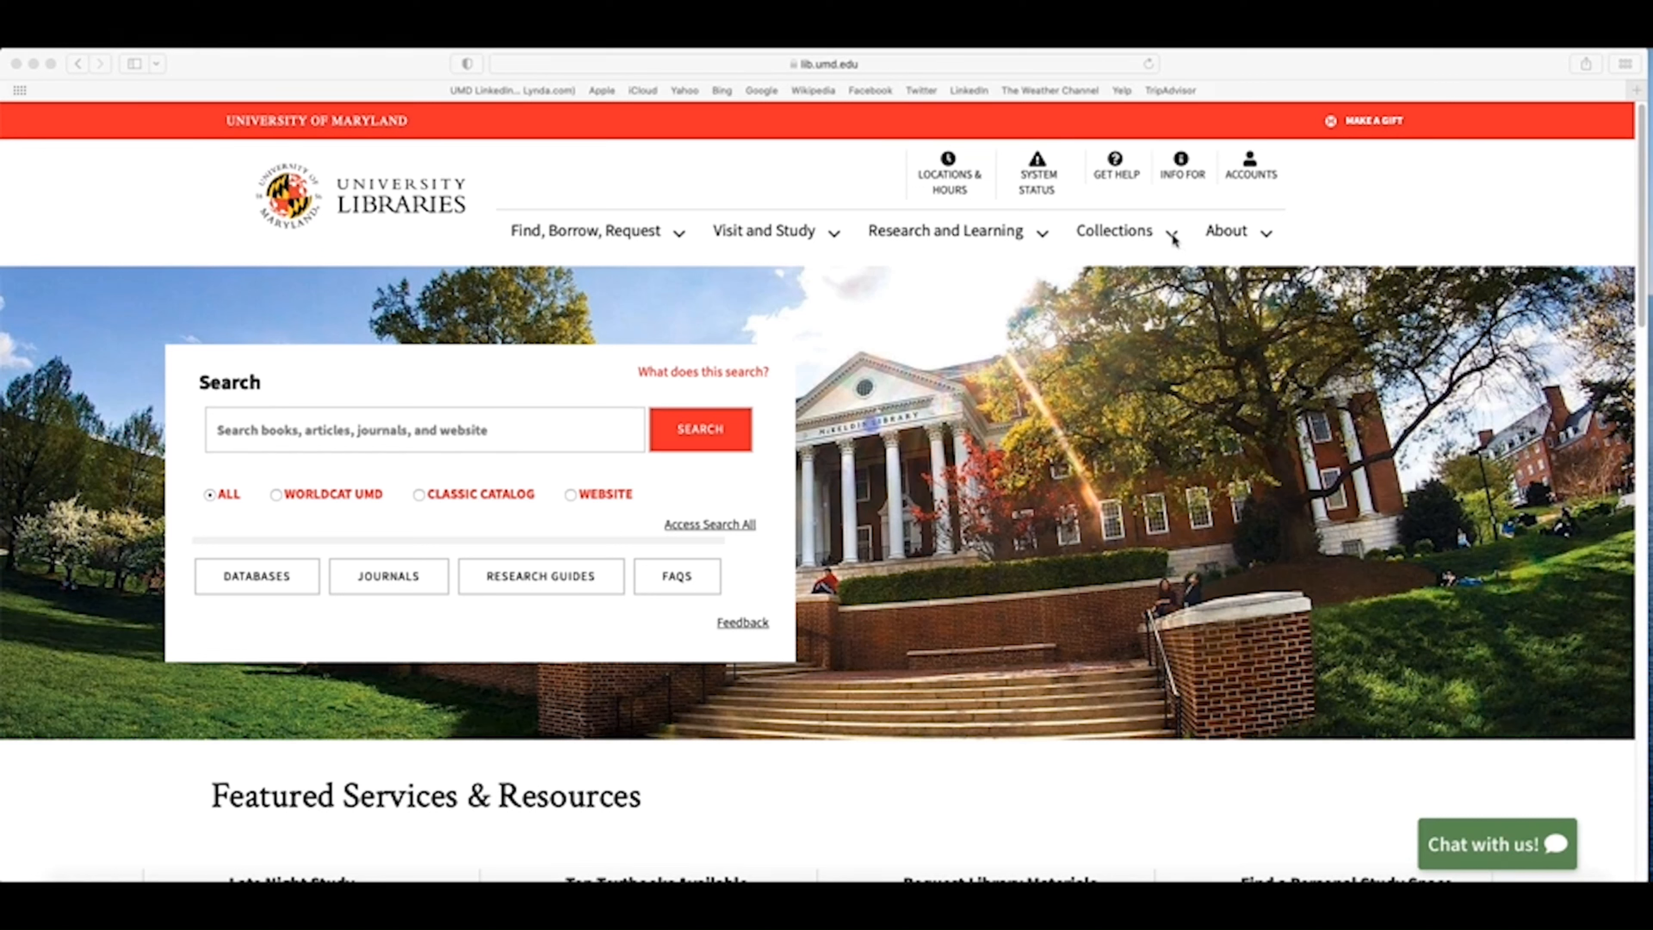
Step: Navigate from the Collections menu to the Special Collections page
click(1114, 231)
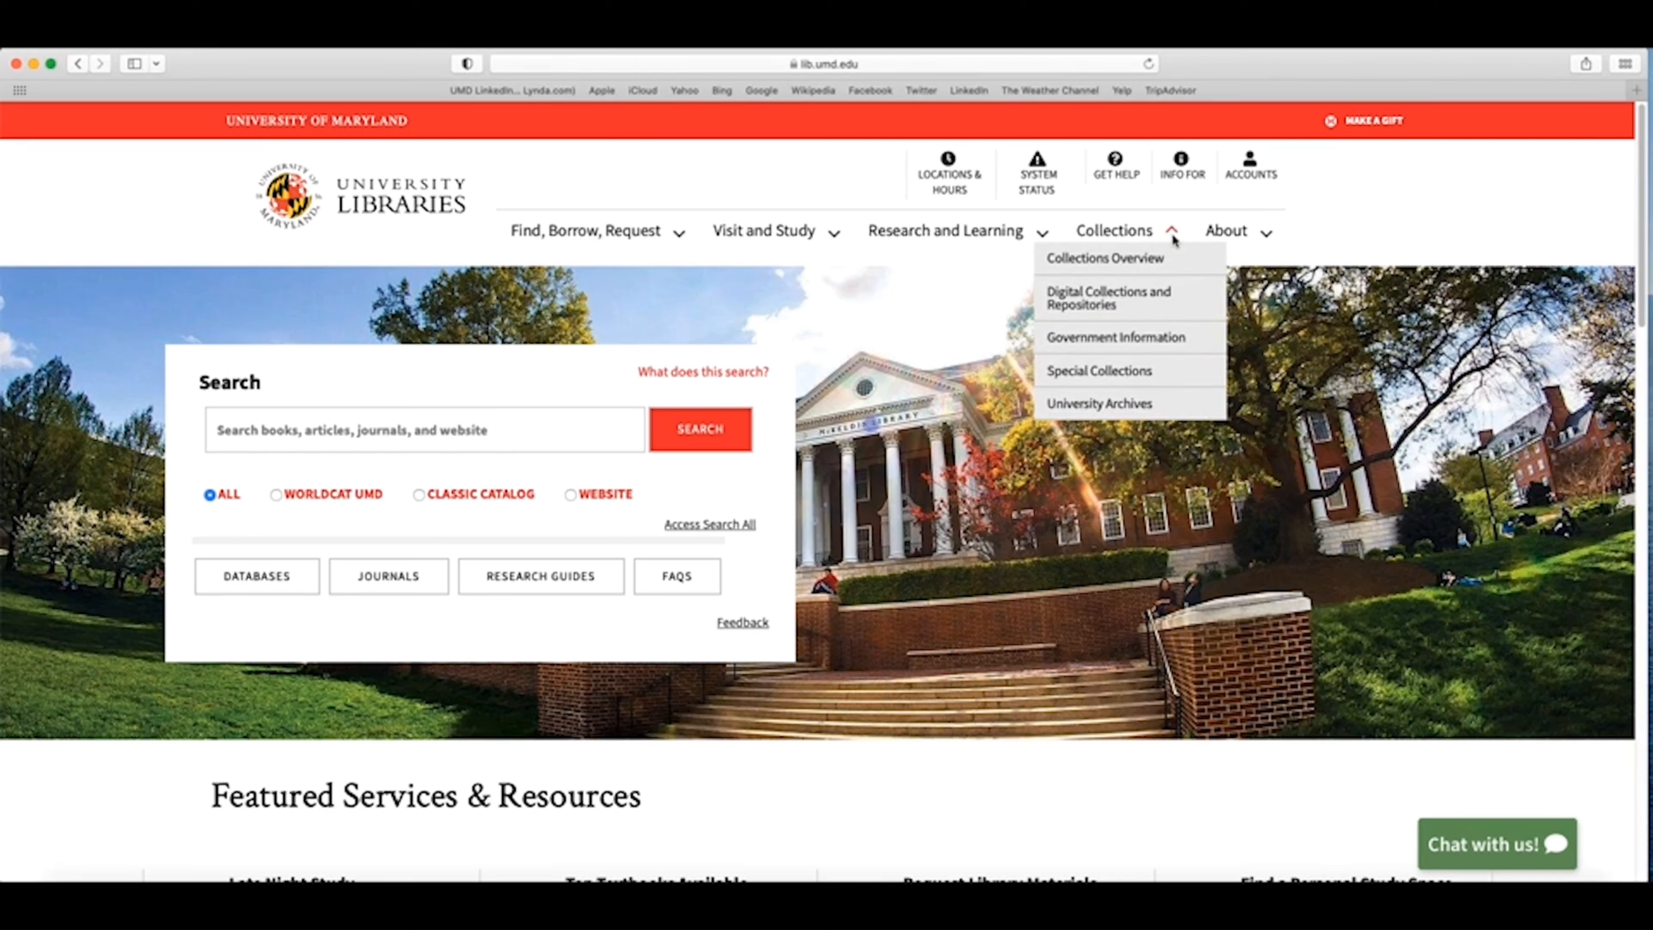
mouse_move(1099, 371)
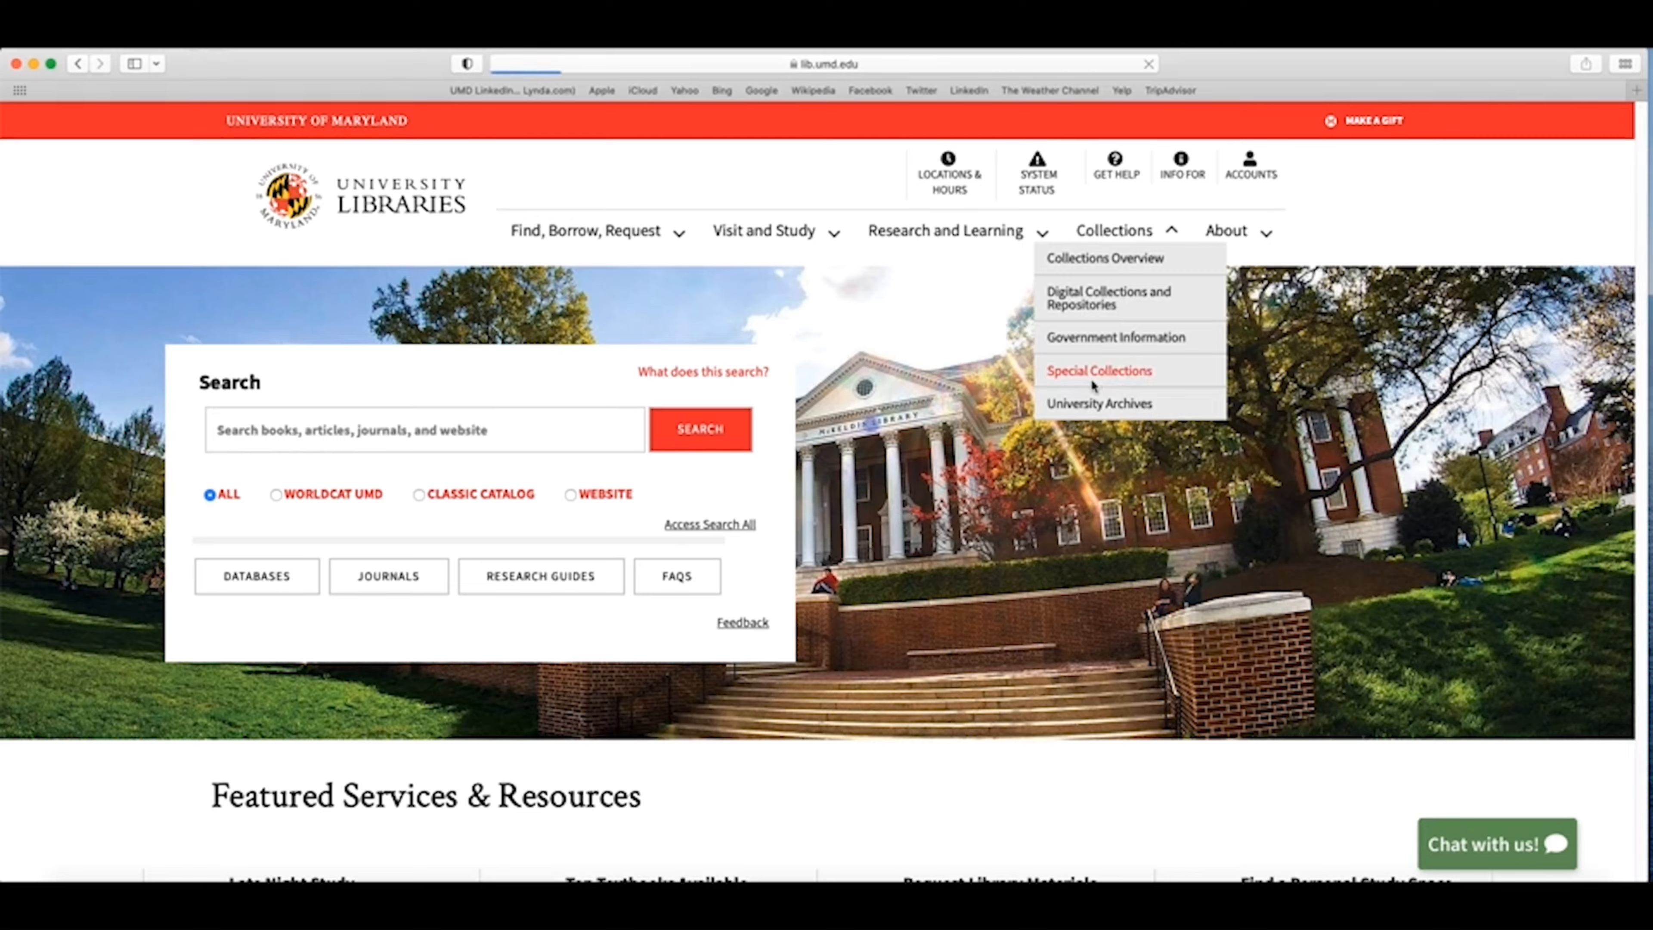
click(1099, 371)
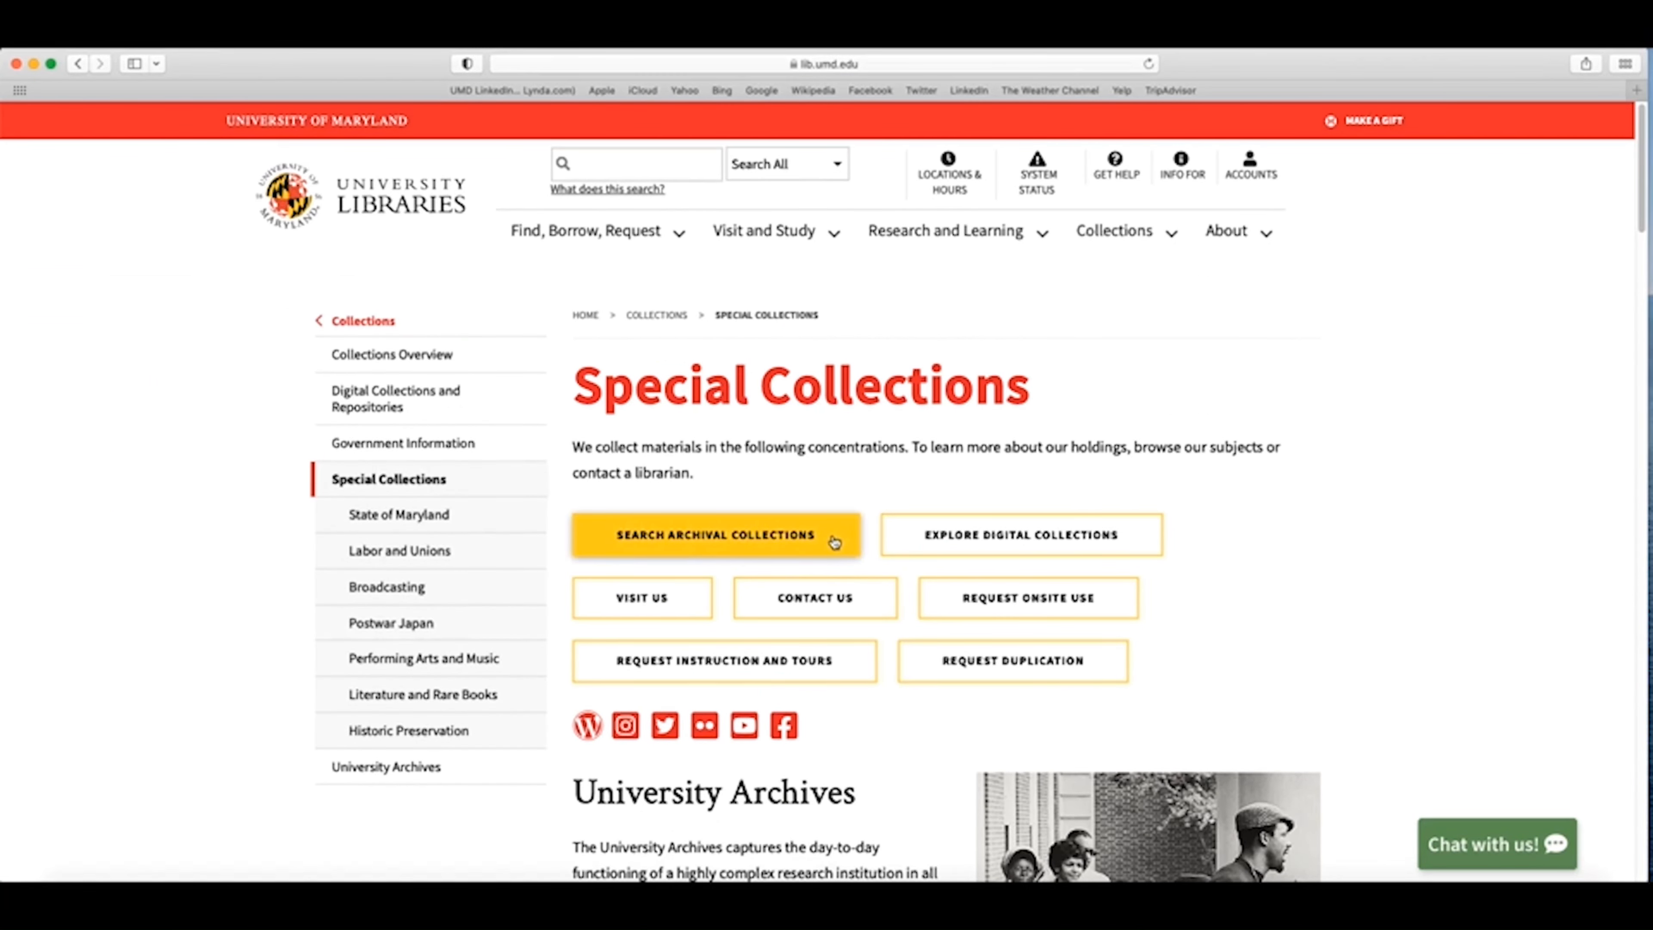
Step: Go to Search Archival Collections and focus the search terms field
click(716, 535)
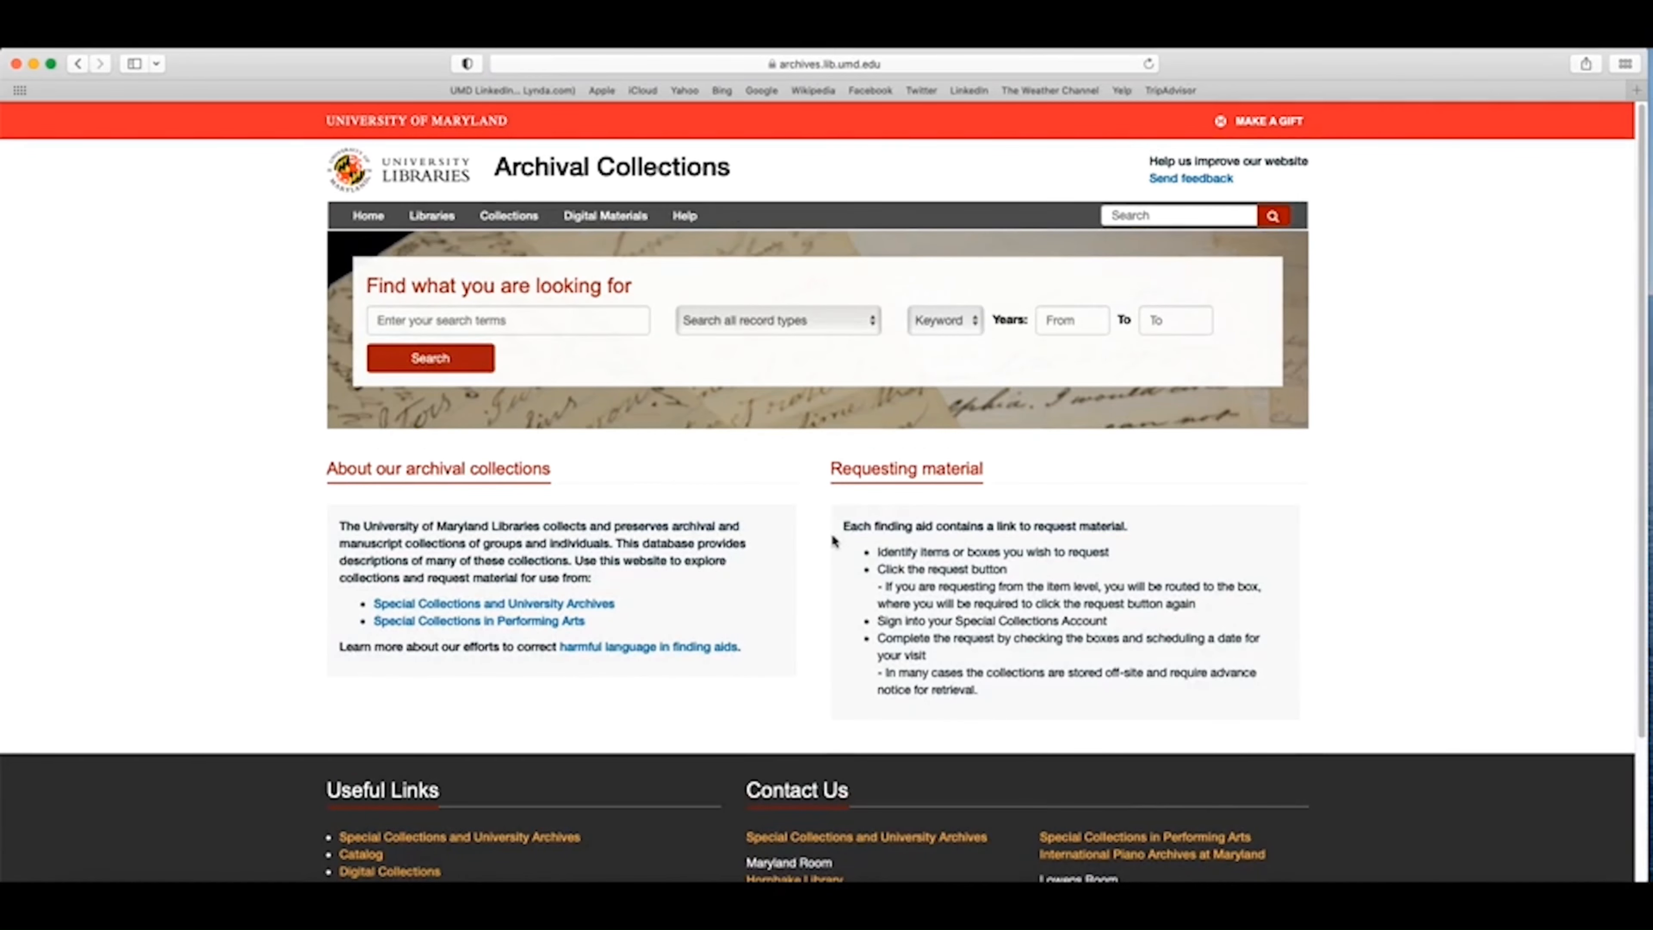
mouse_move(483, 305)
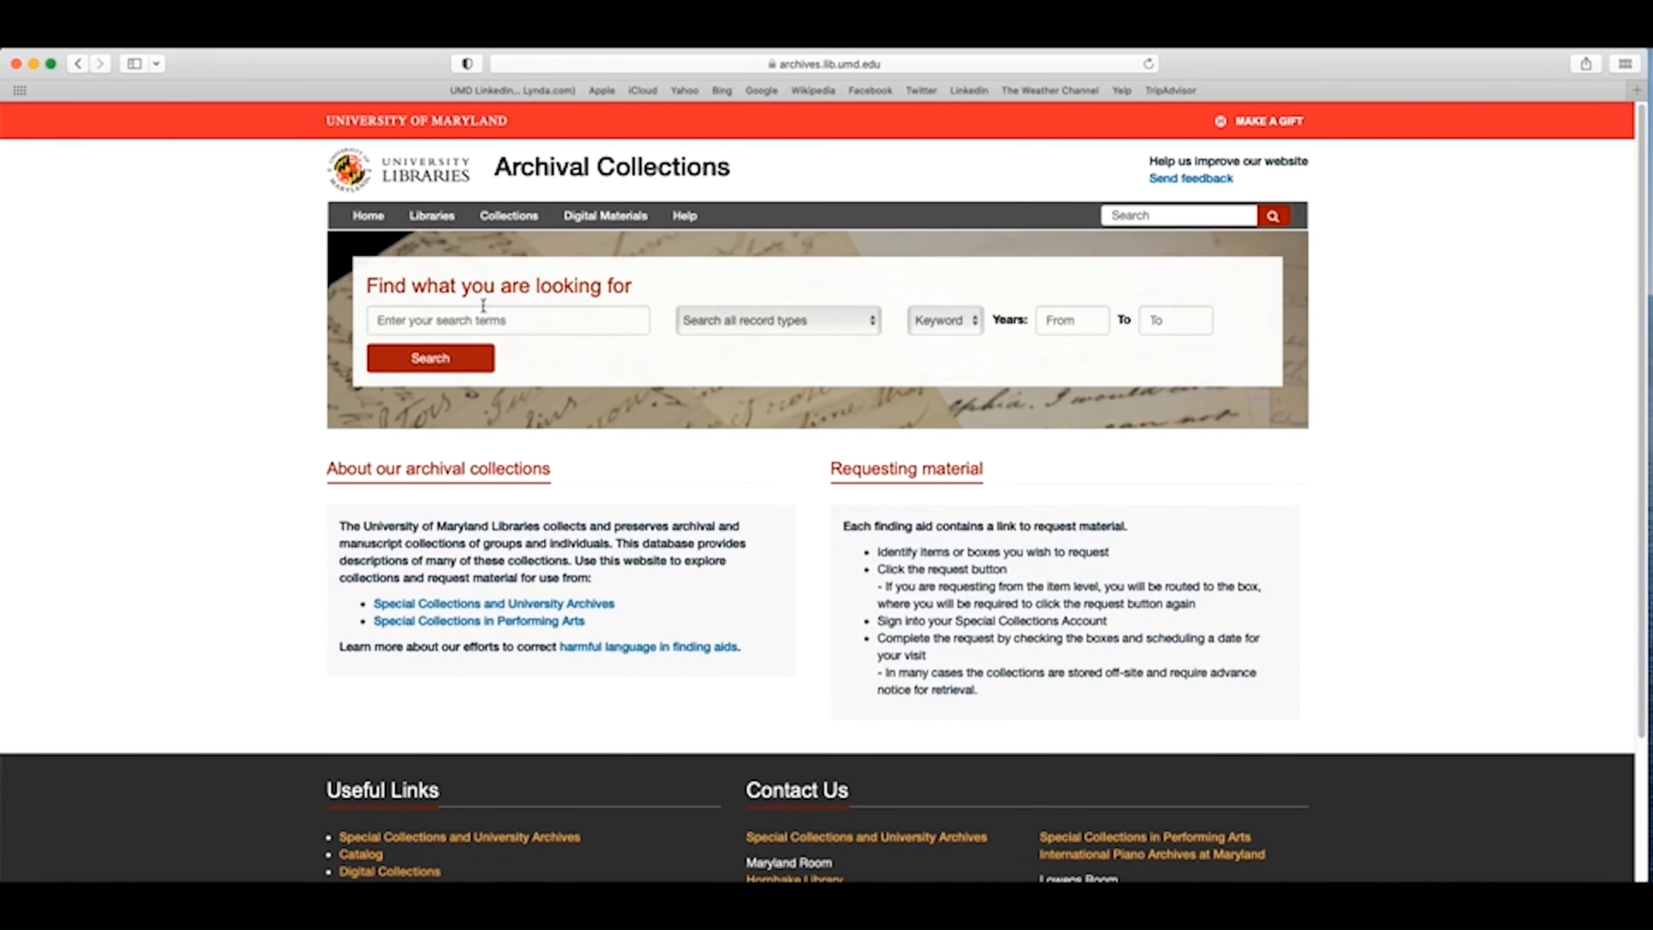
click(507, 319)
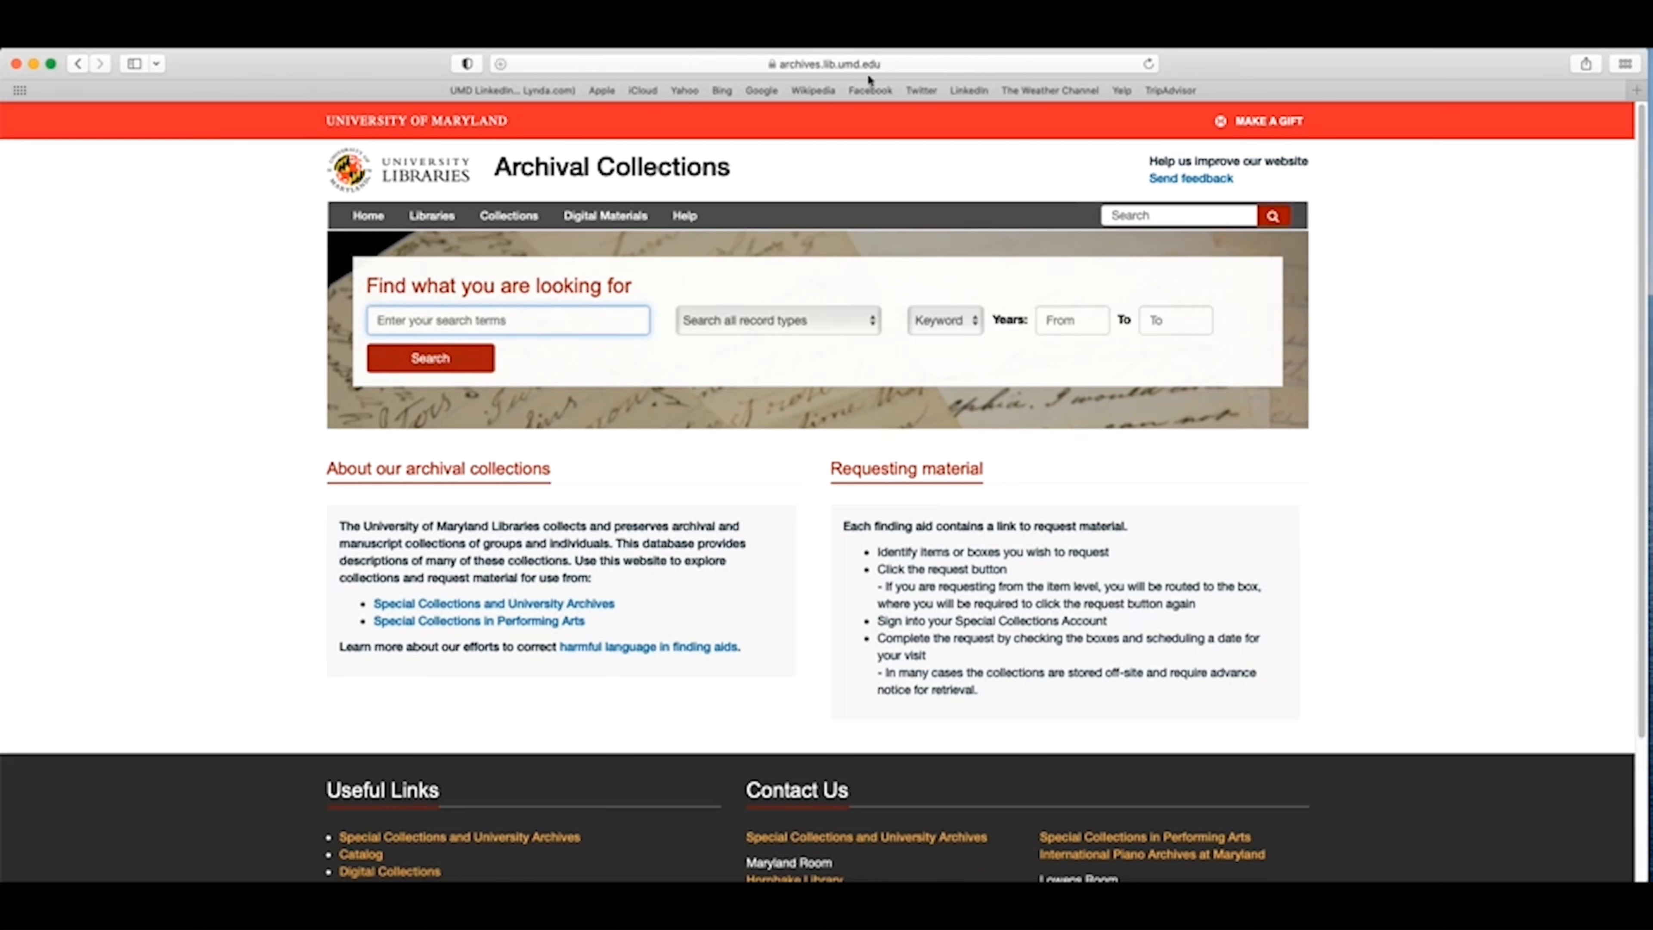
mouse_move(788, 88)
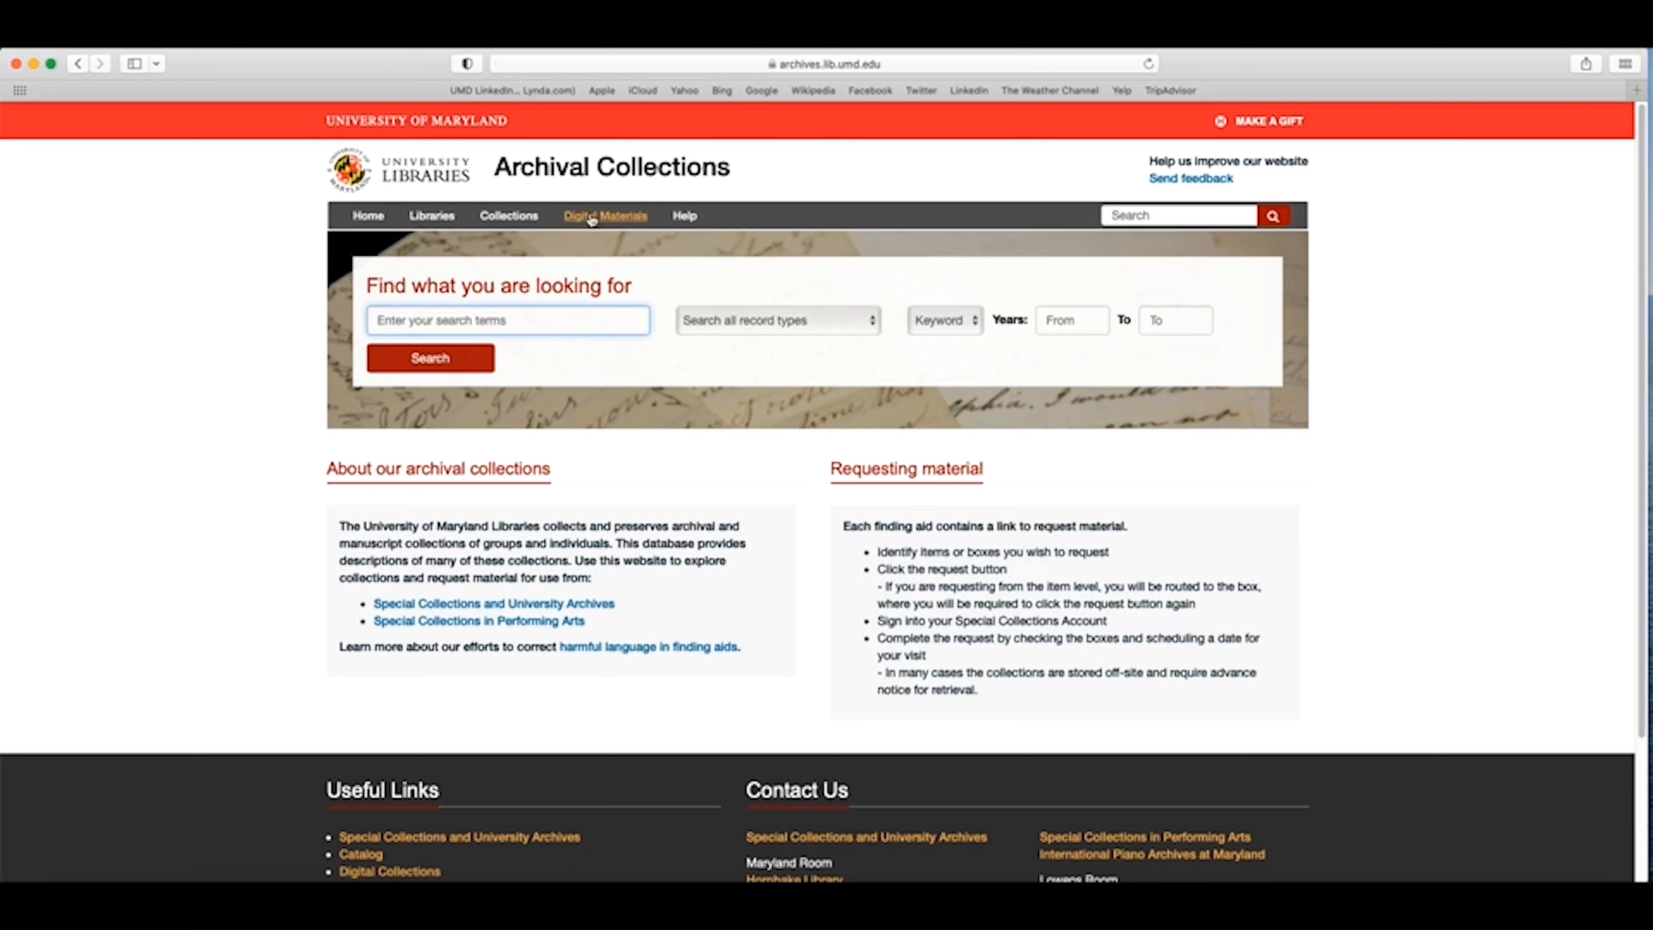
mouse_move(471, 325)
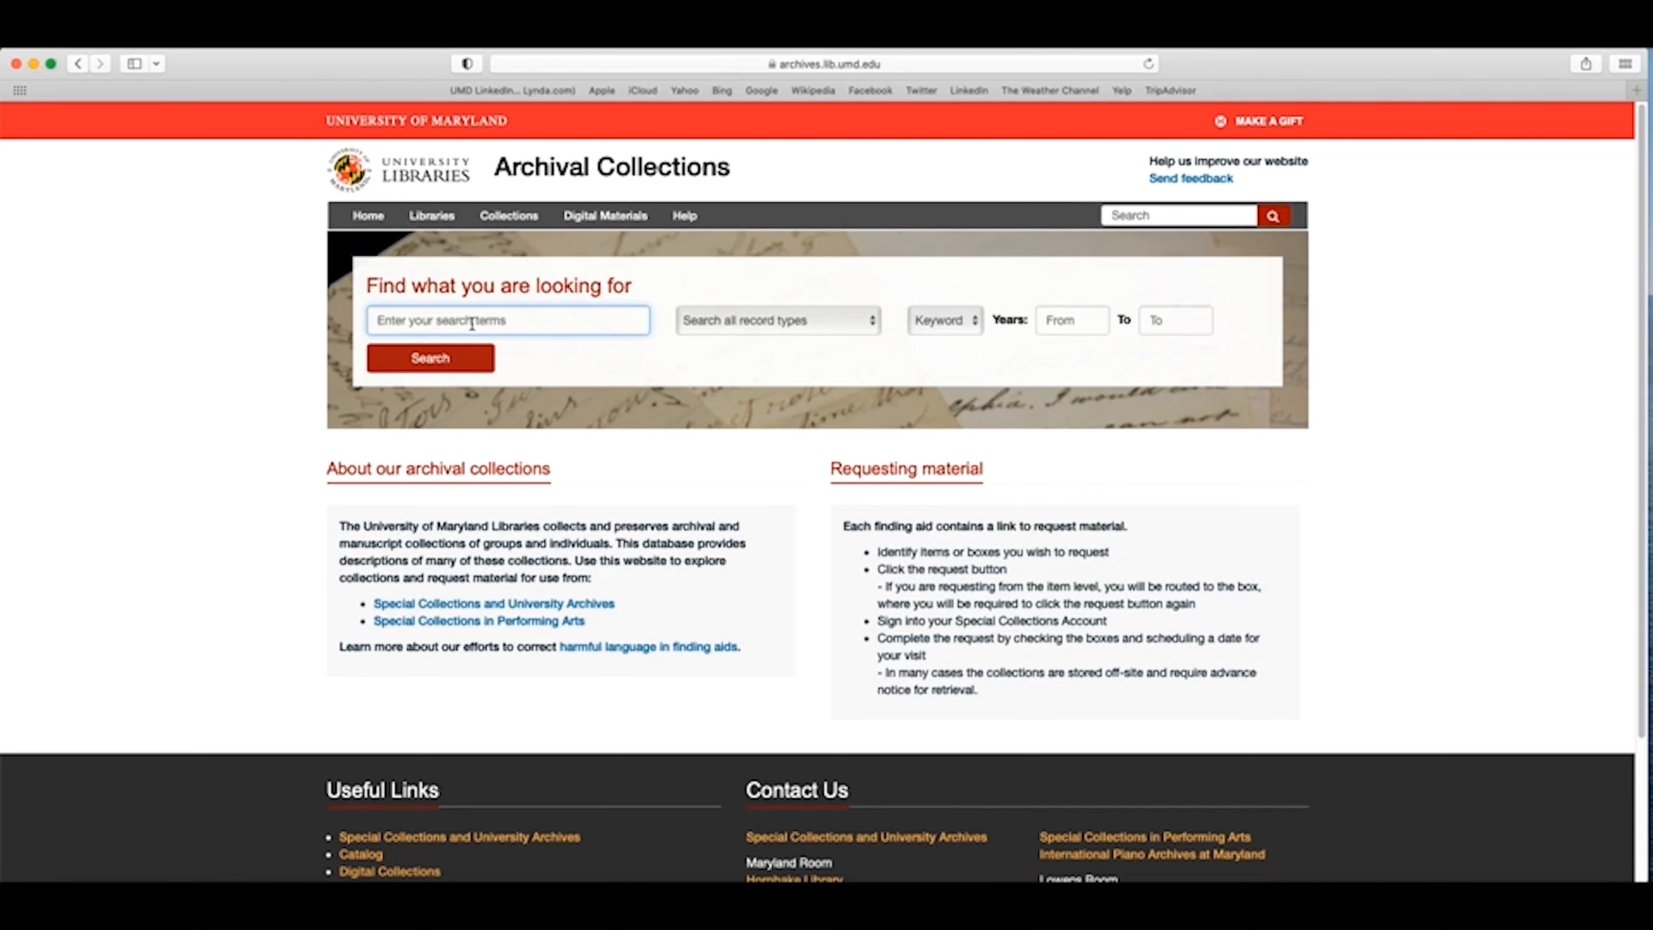
Step: Search Archival Collections for the keywords 'Jim Henson', returning 23 results
text(Jim He)
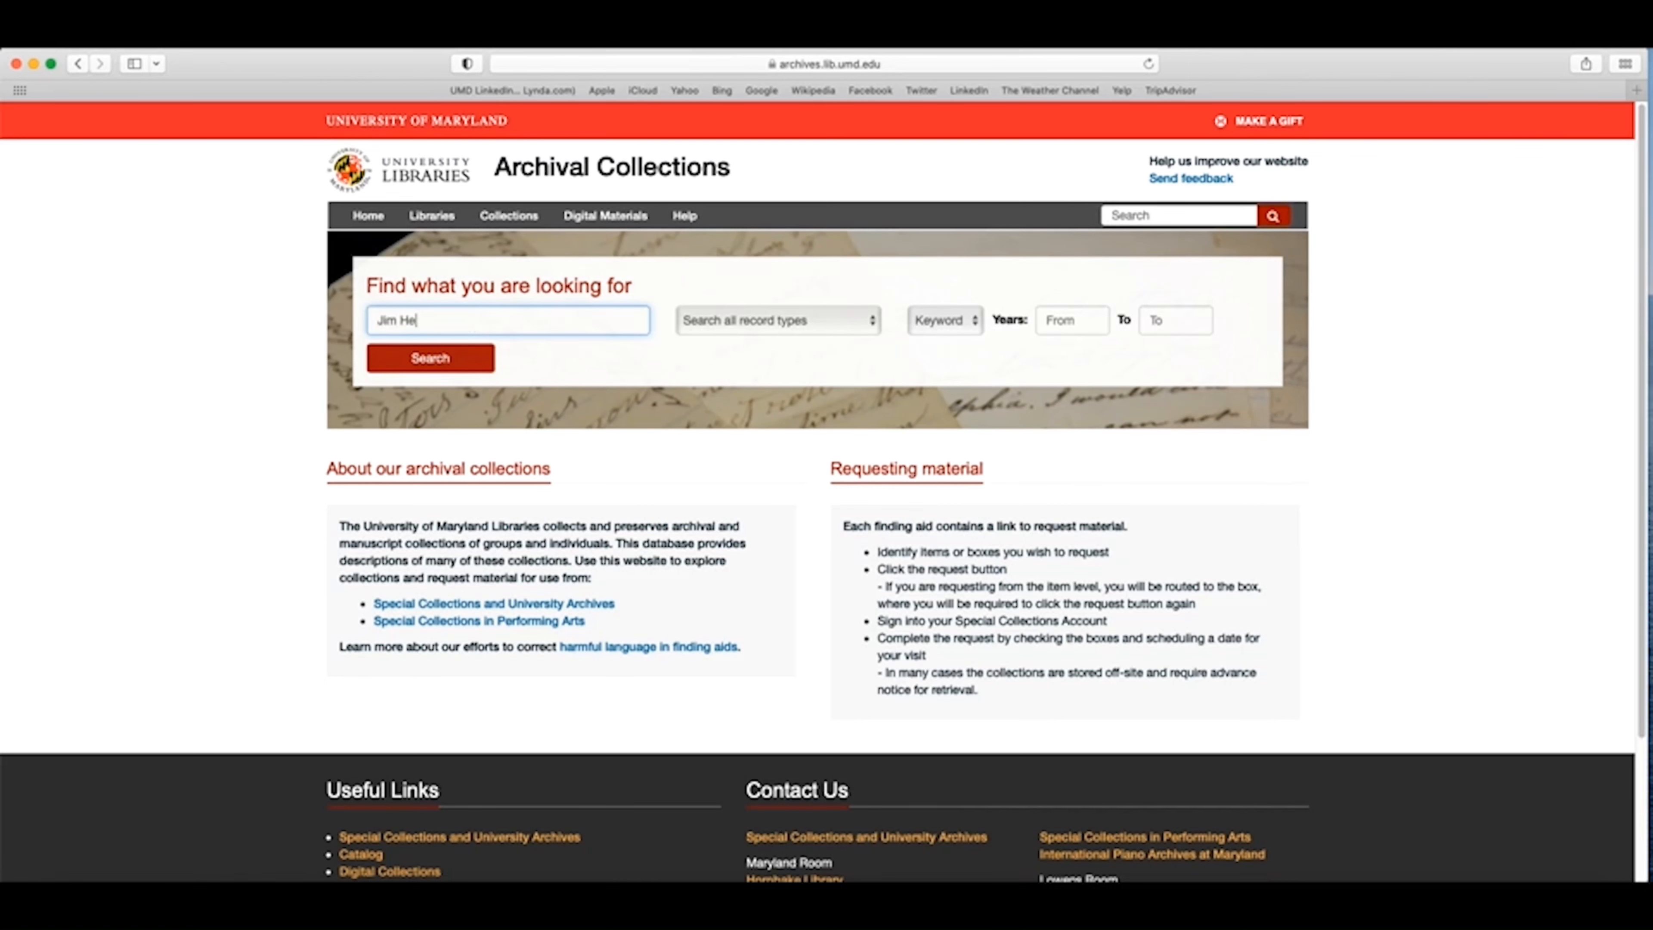
click(428, 358)
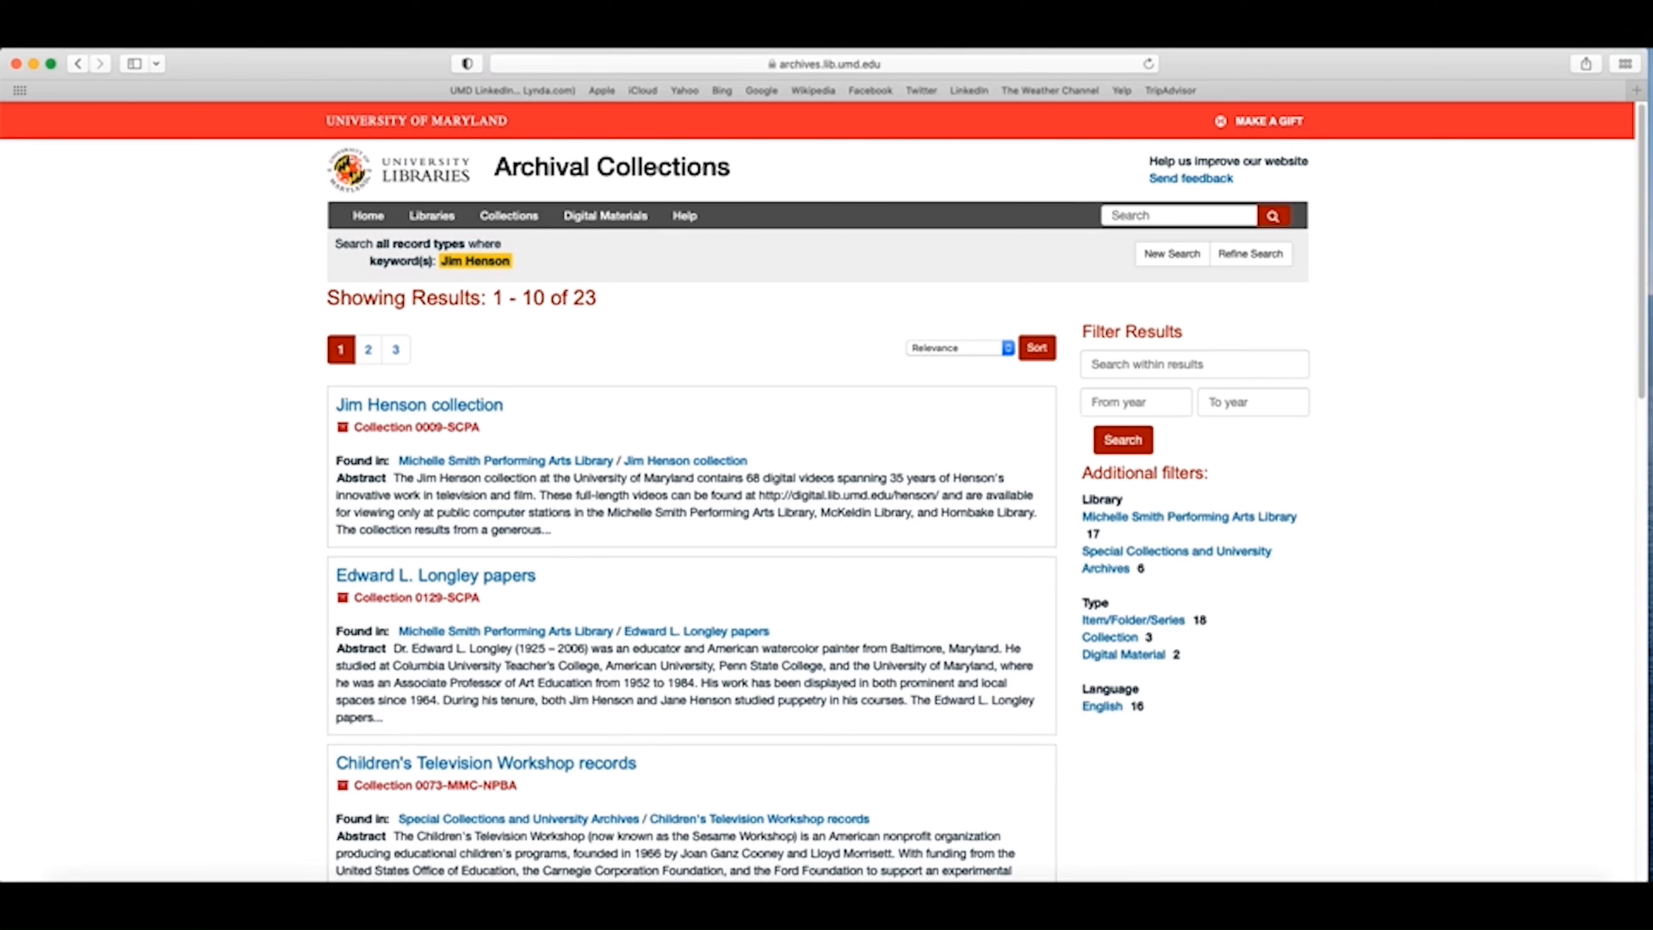
mouse_move(457, 333)
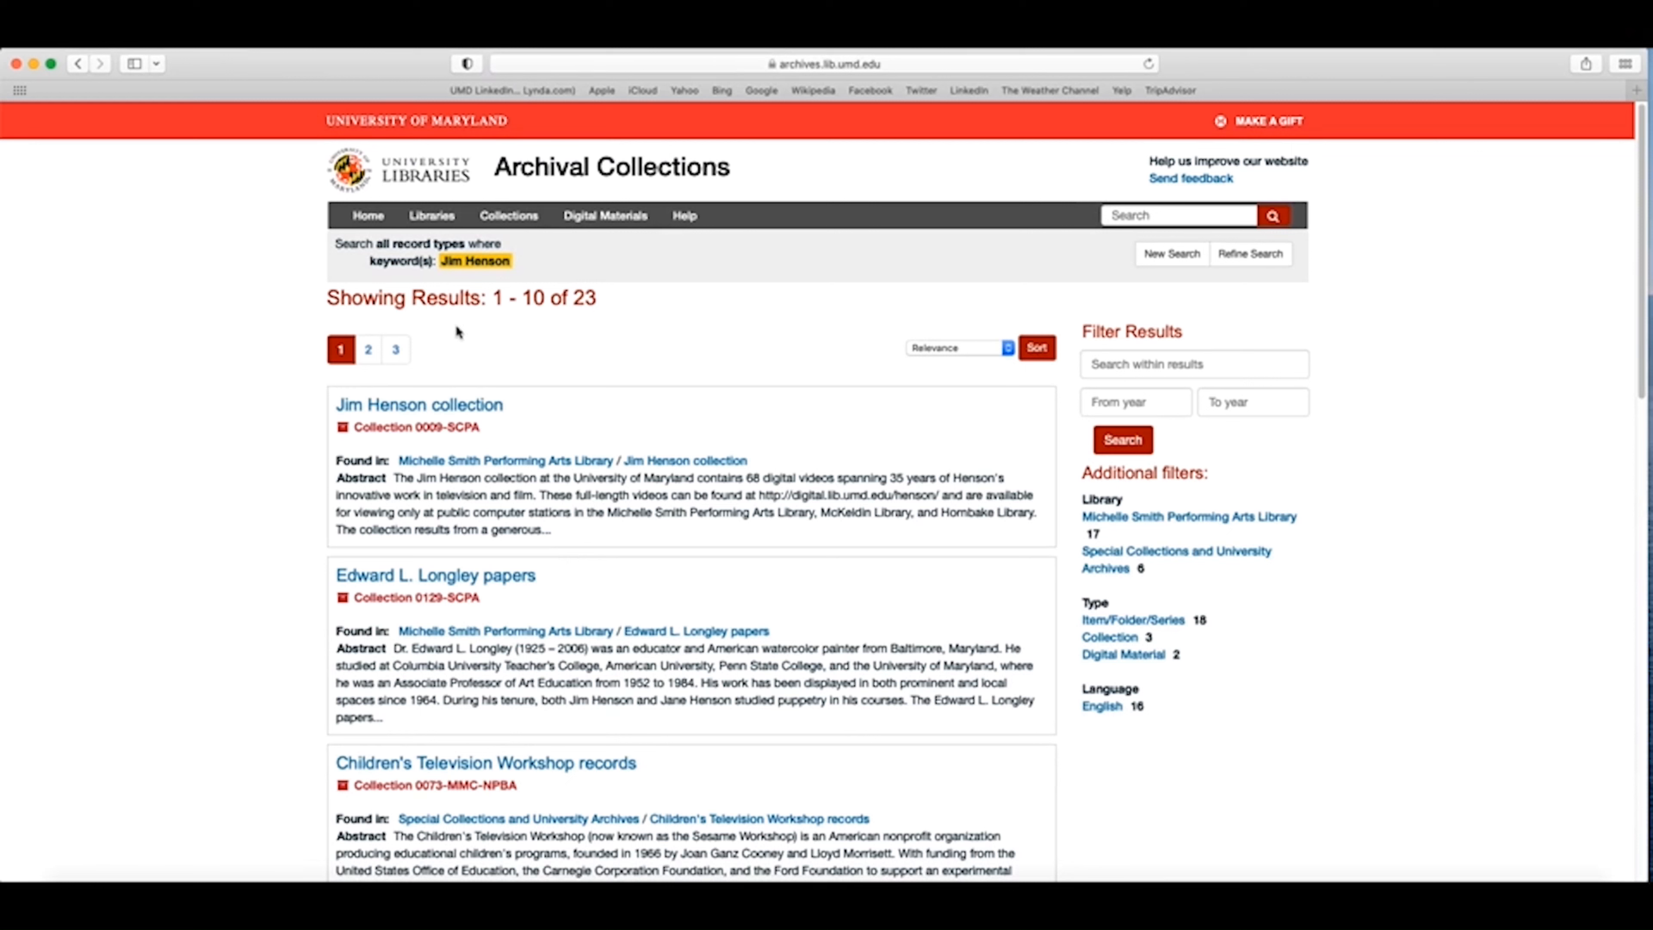
mouse_move(603, 320)
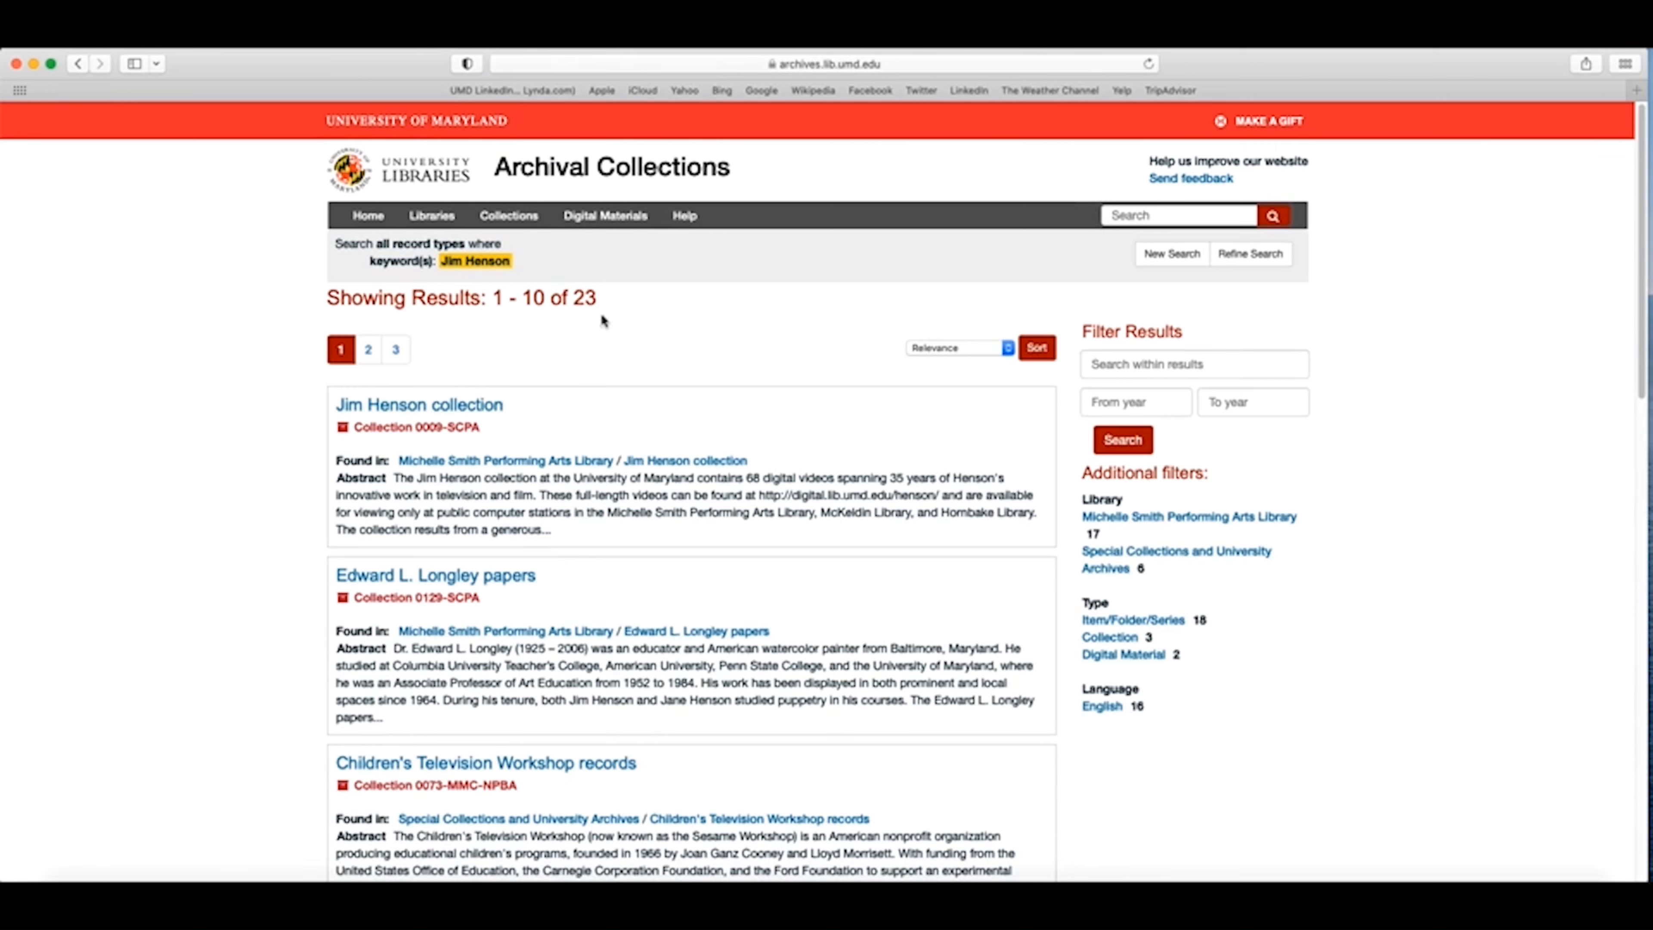
mouse_move(595, 321)
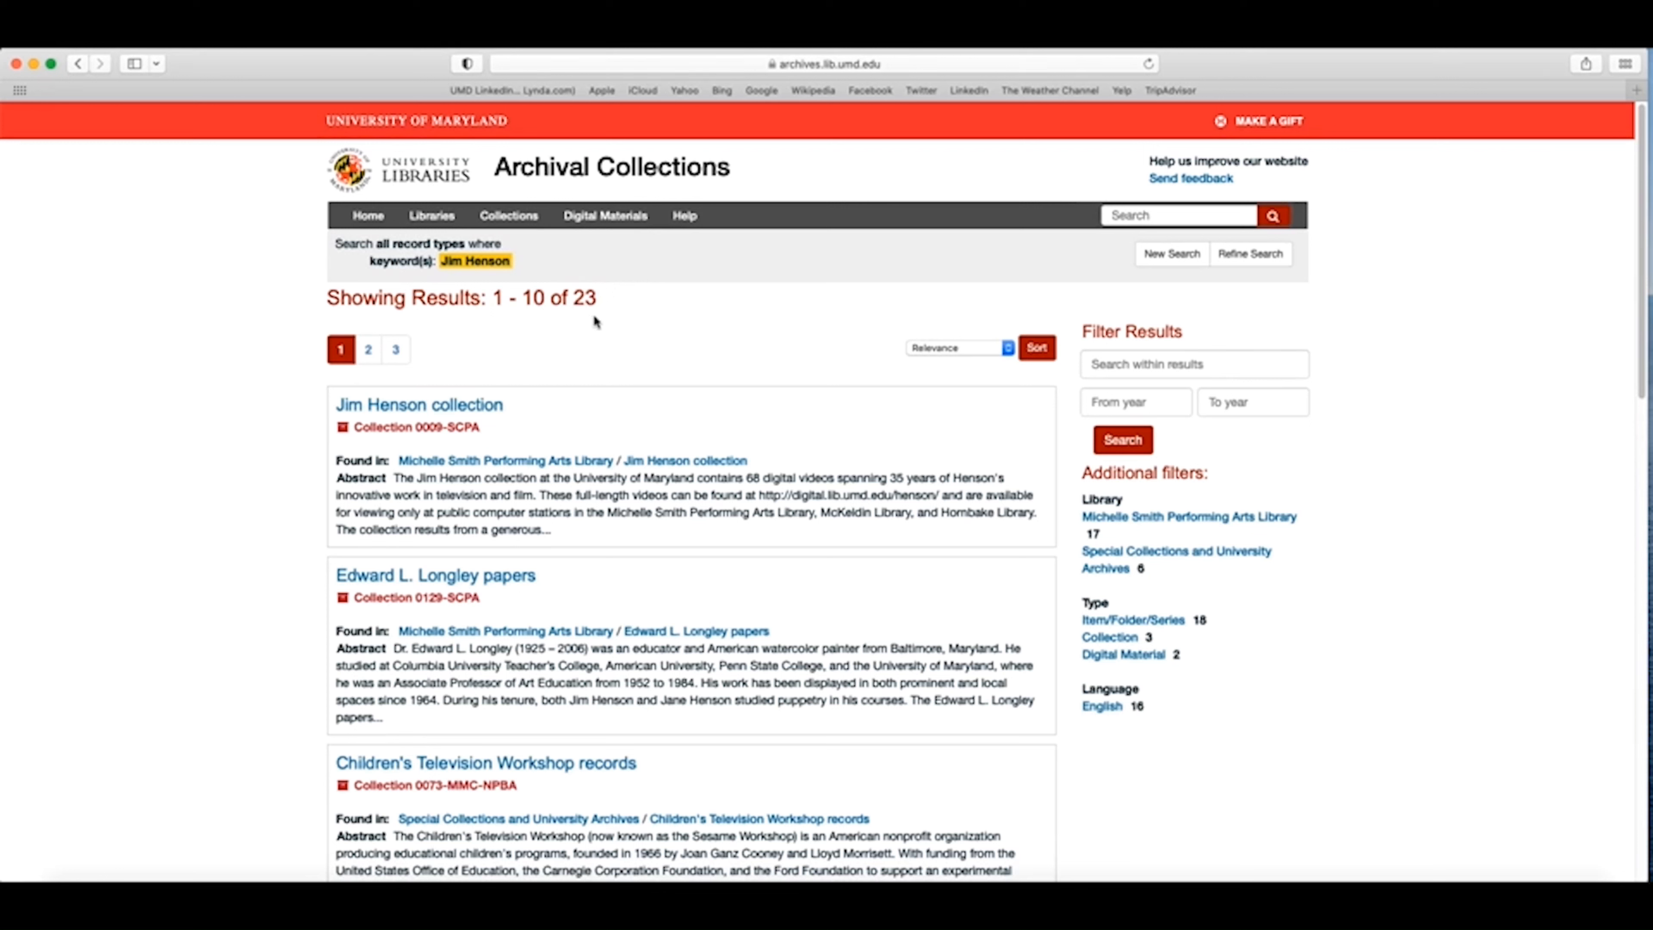
mouse_move(1201, 318)
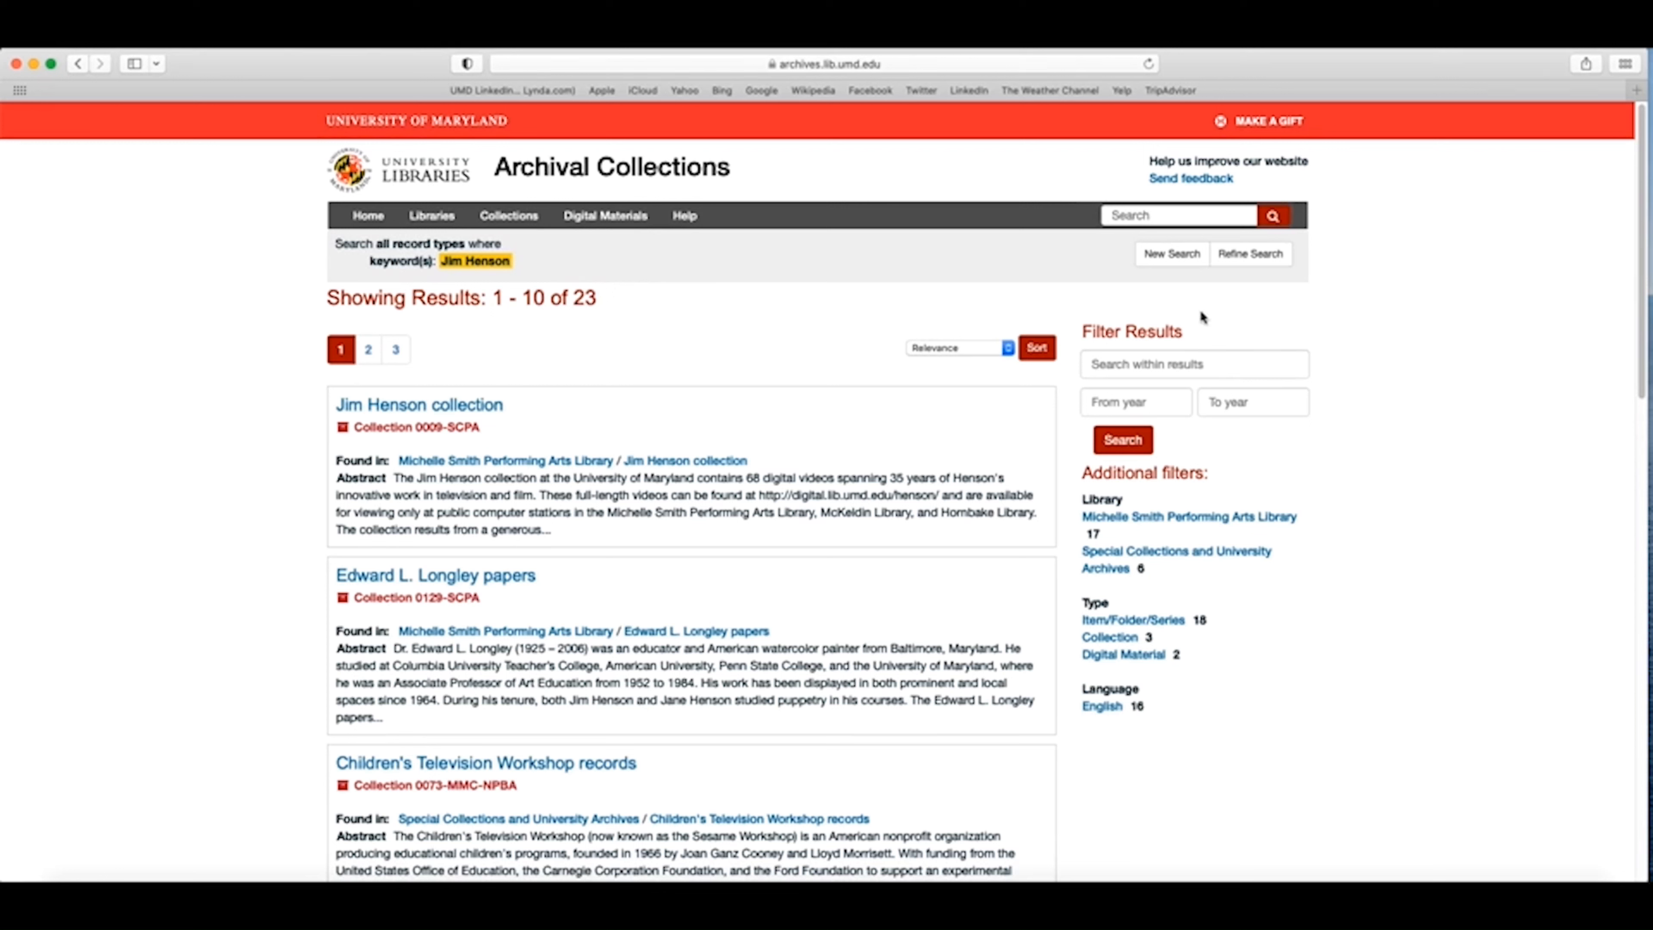
mouse_move(1091, 350)
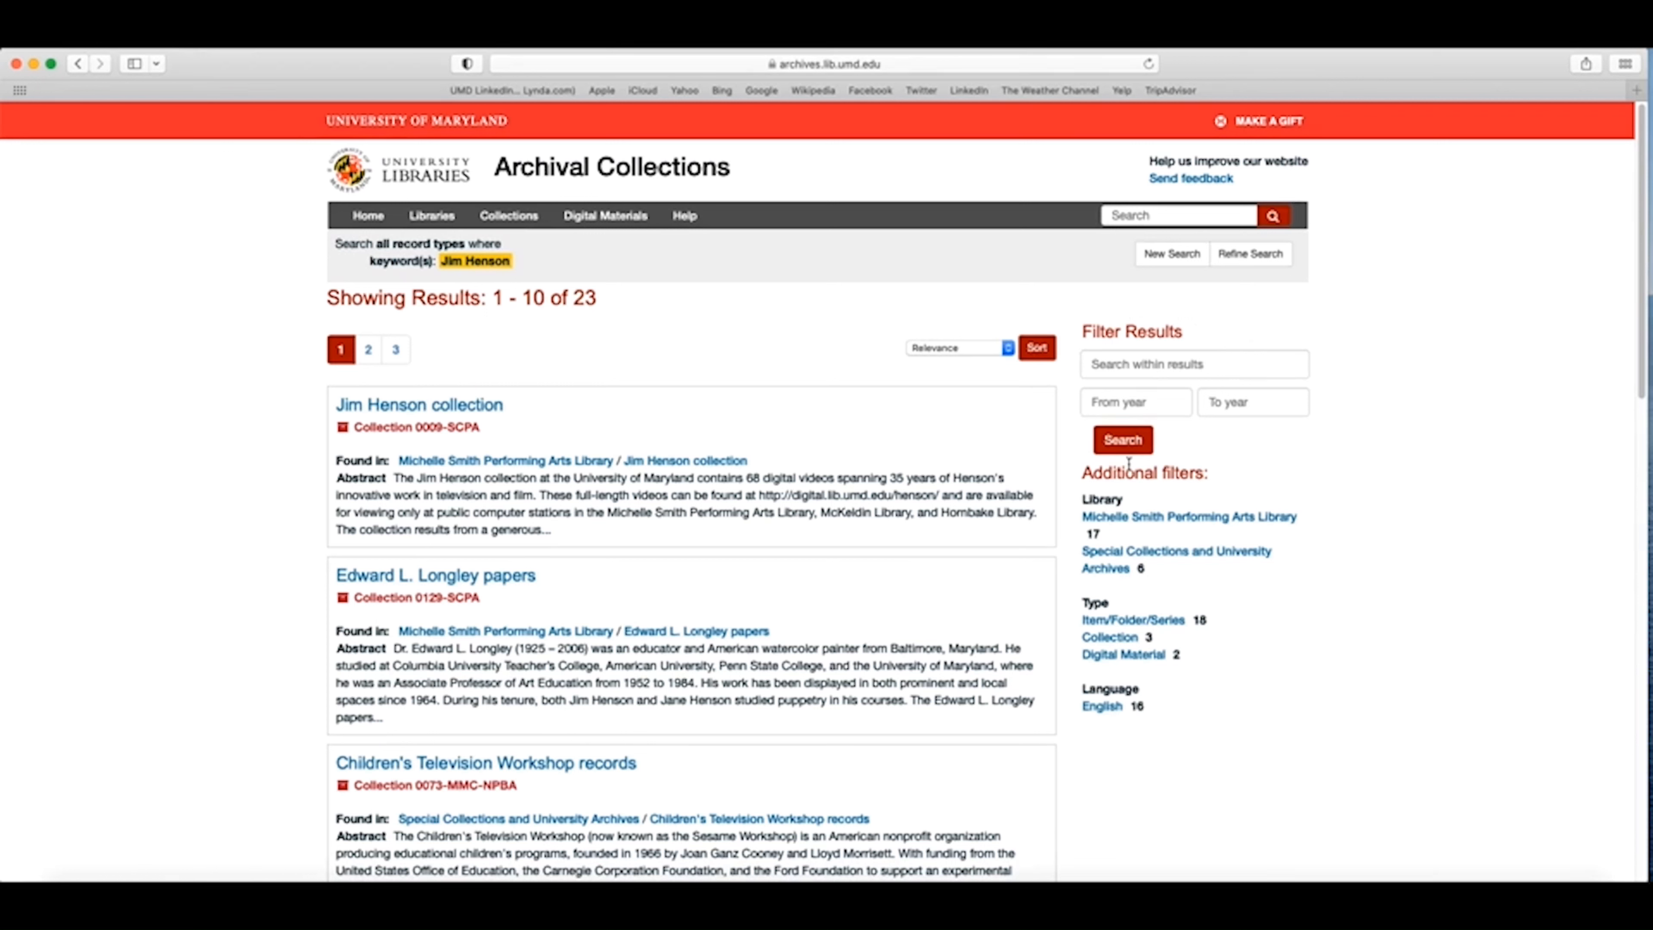
mouse_move(1131, 620)
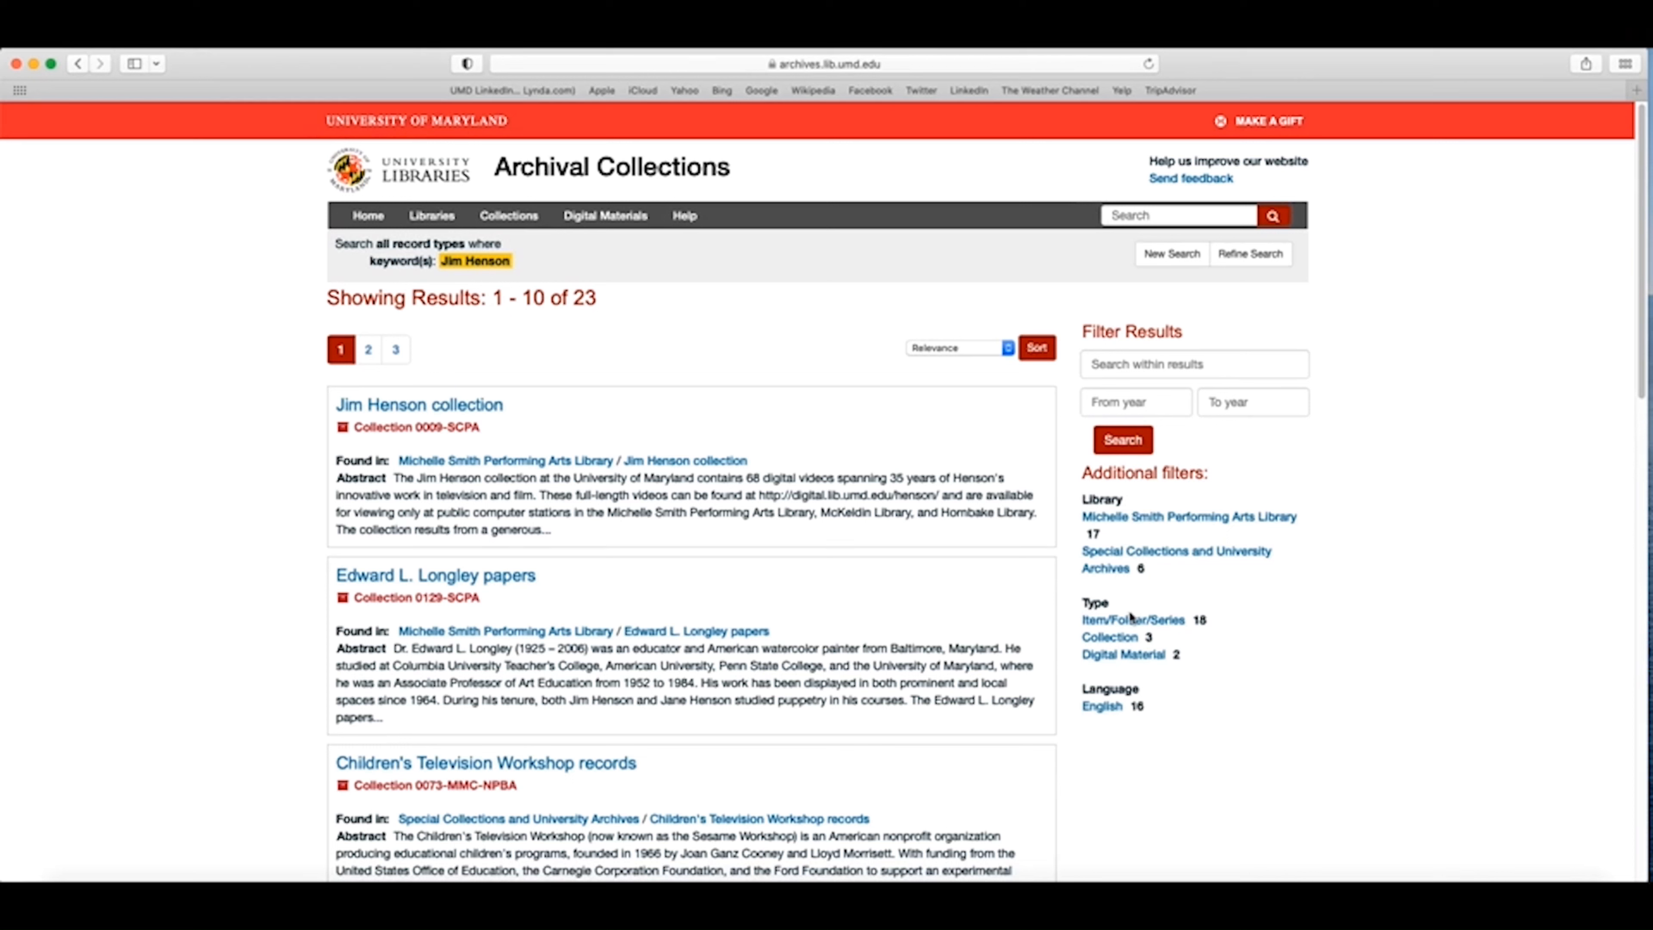
mouse_move(1093, 538)
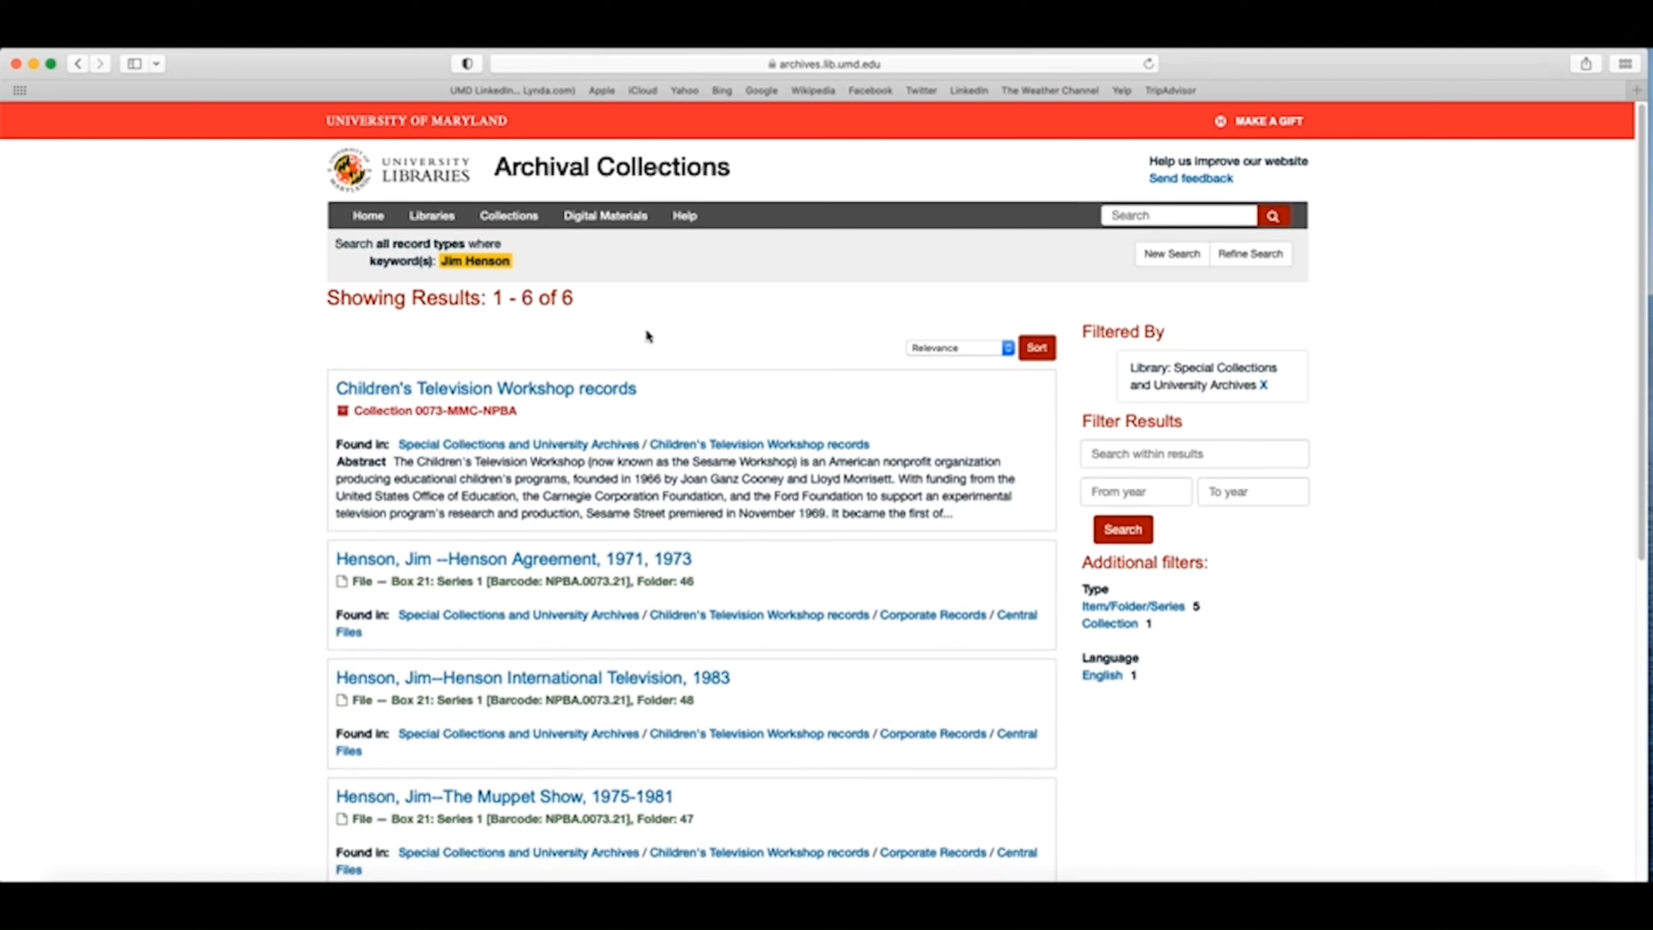
mouse_move(586, 319)
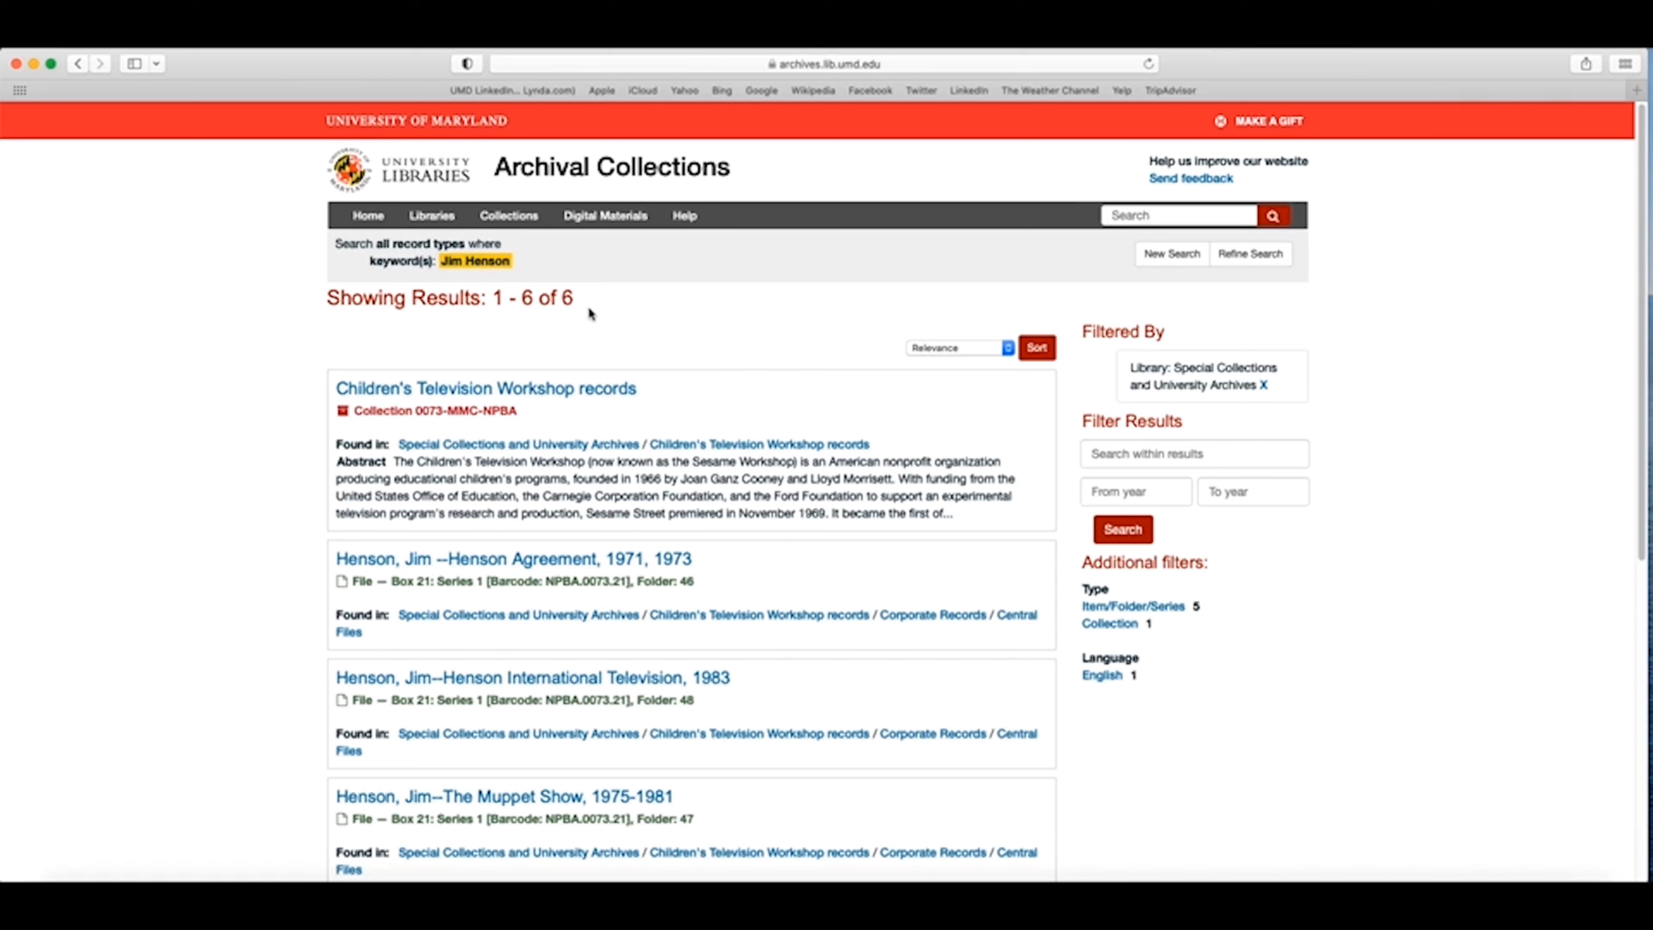
mouse_move(586, 318)
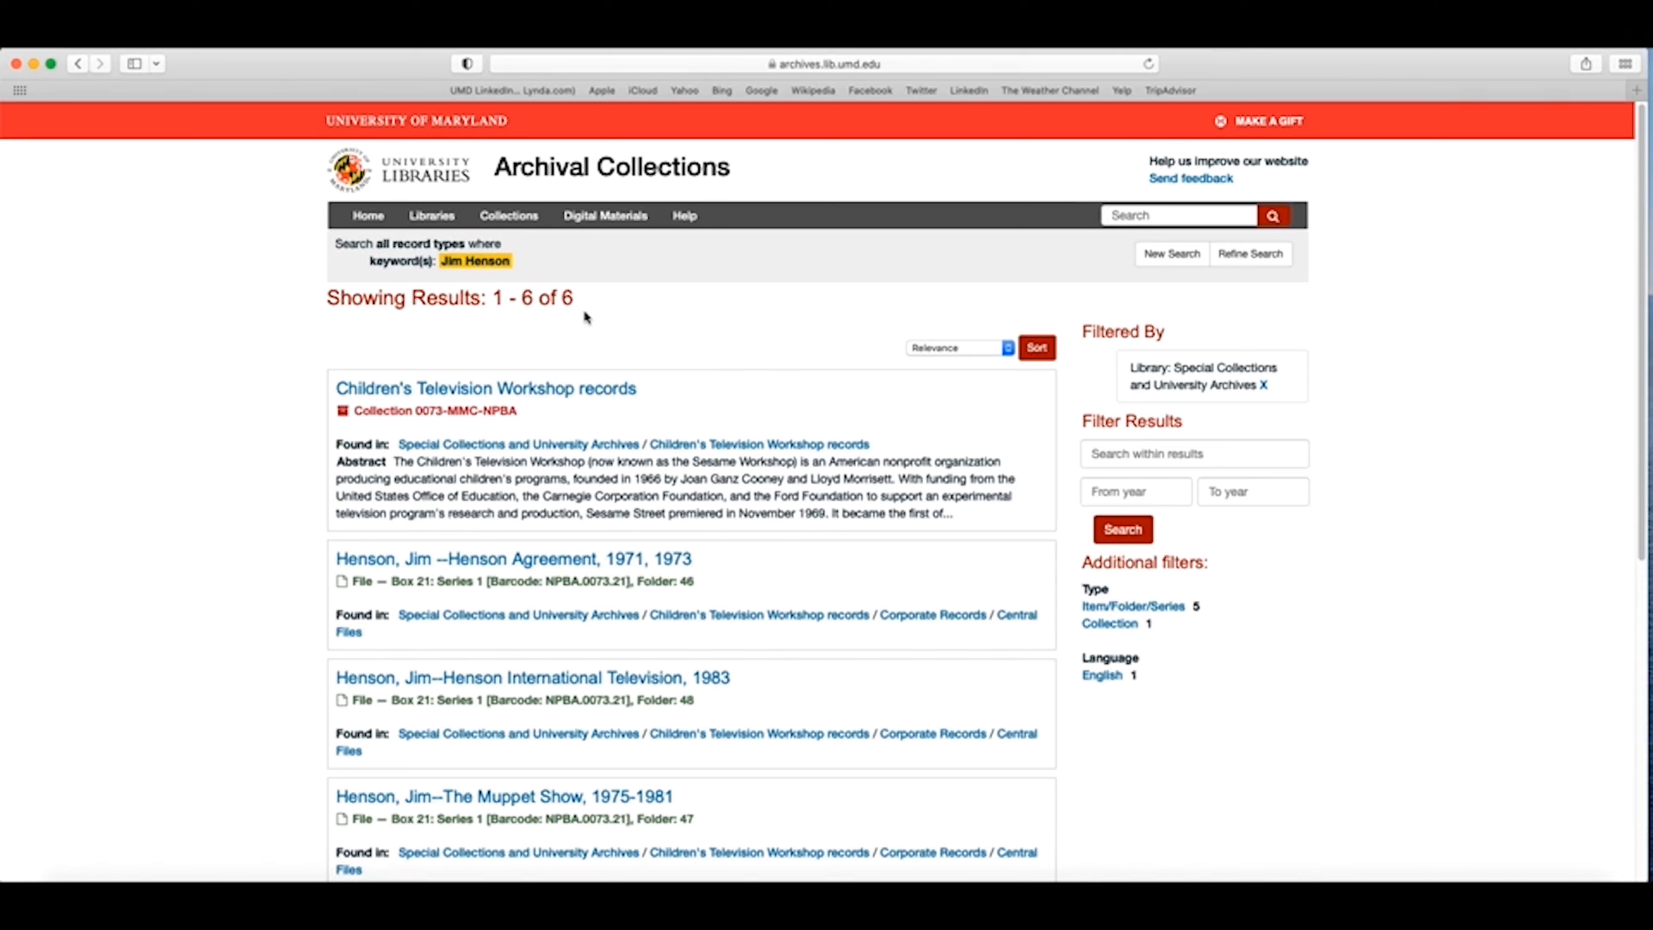
mouse_move(1171, 253)
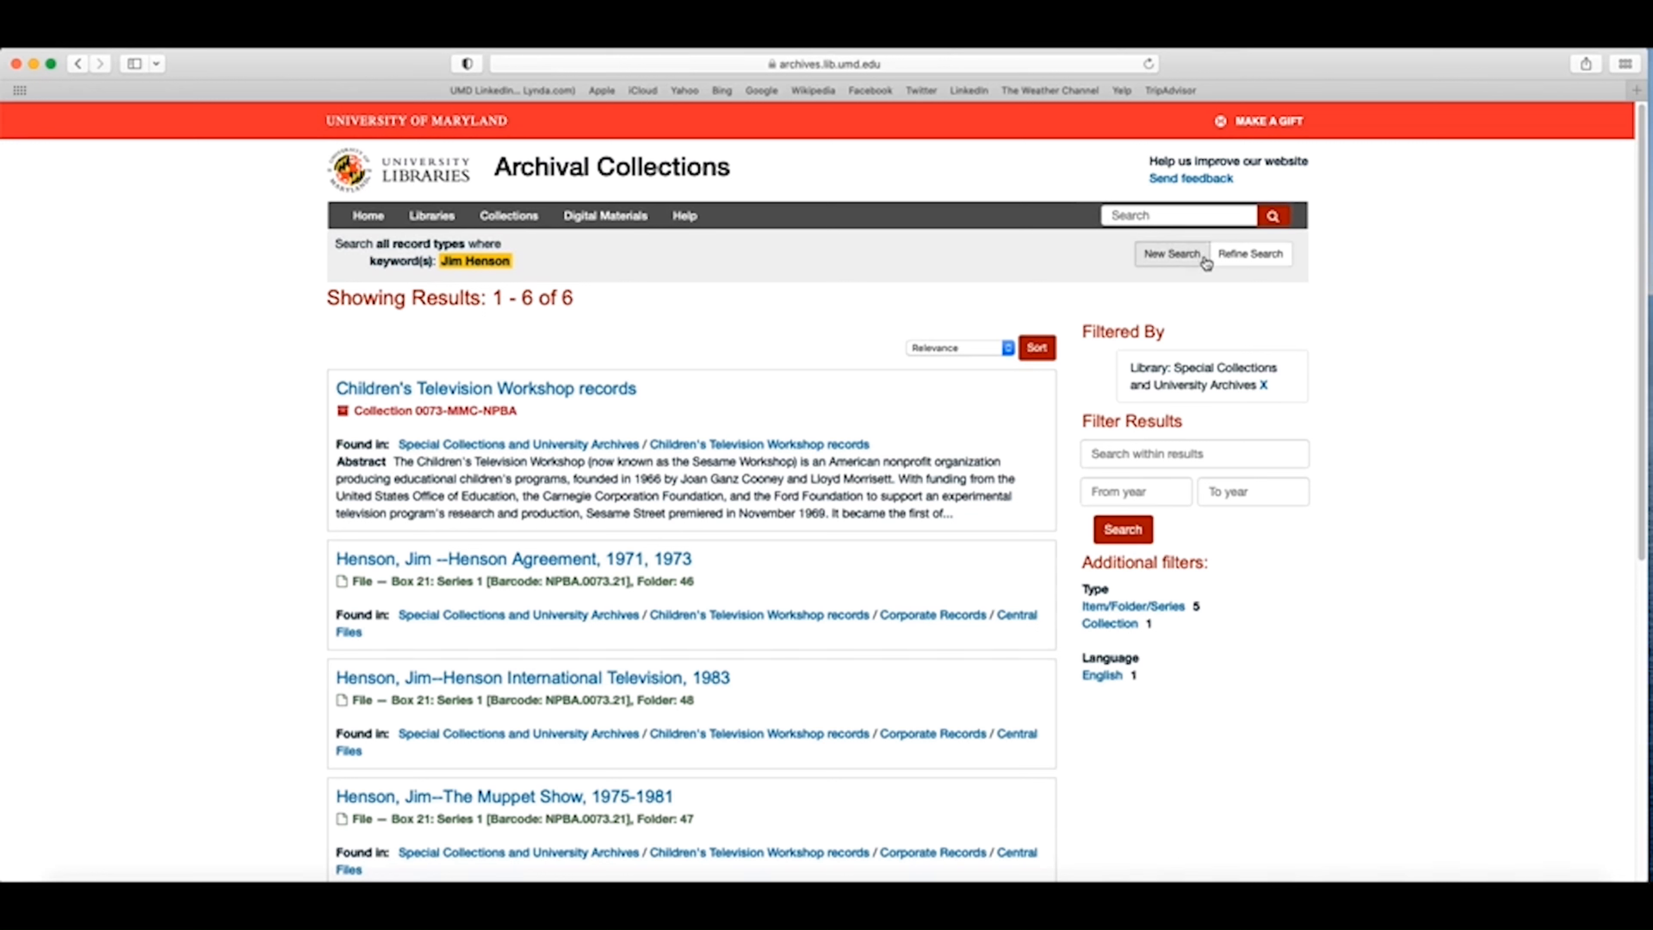
mouse_move(767, 263)
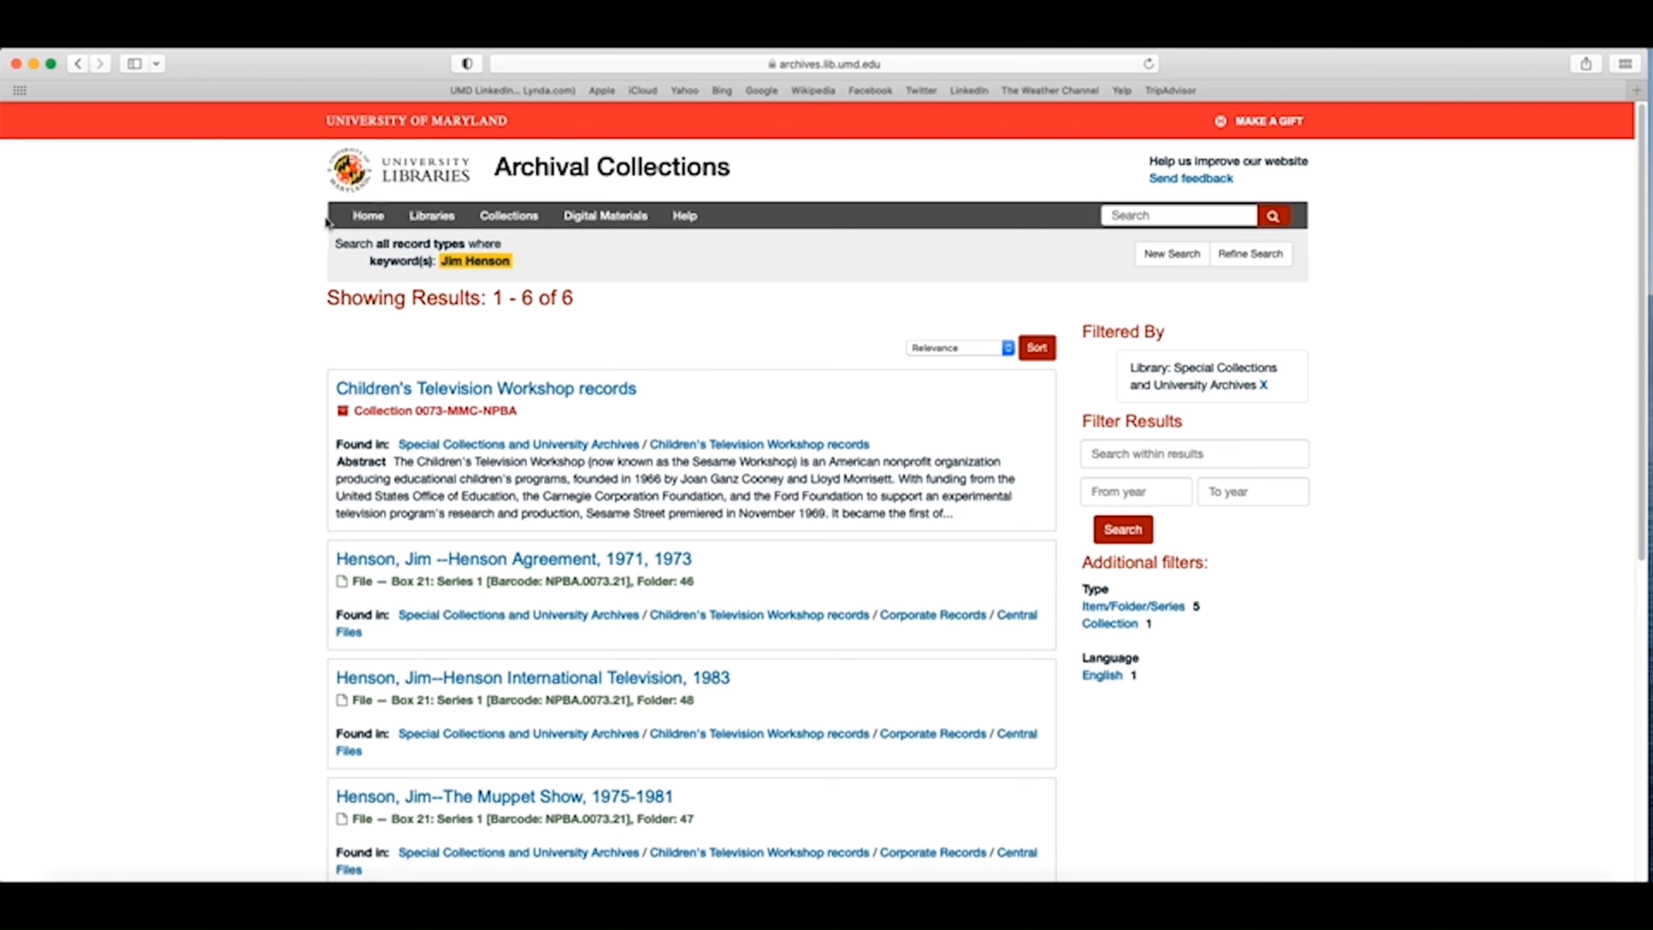
mouse_move(1116, 244)
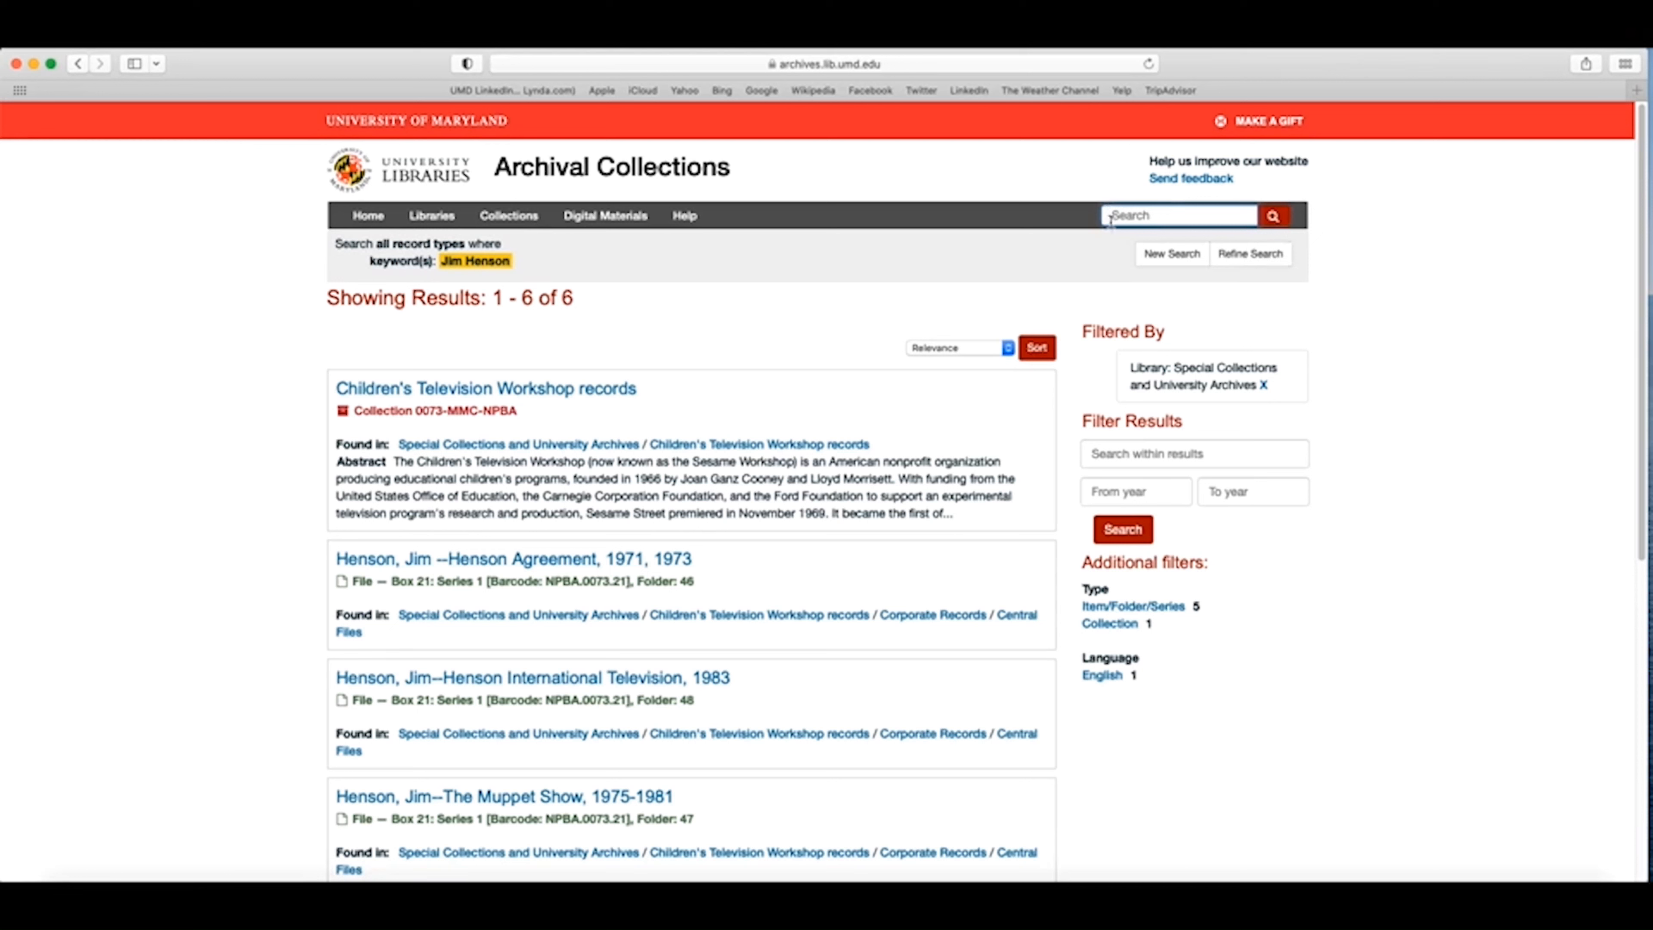
mouse_move(1139, 234)
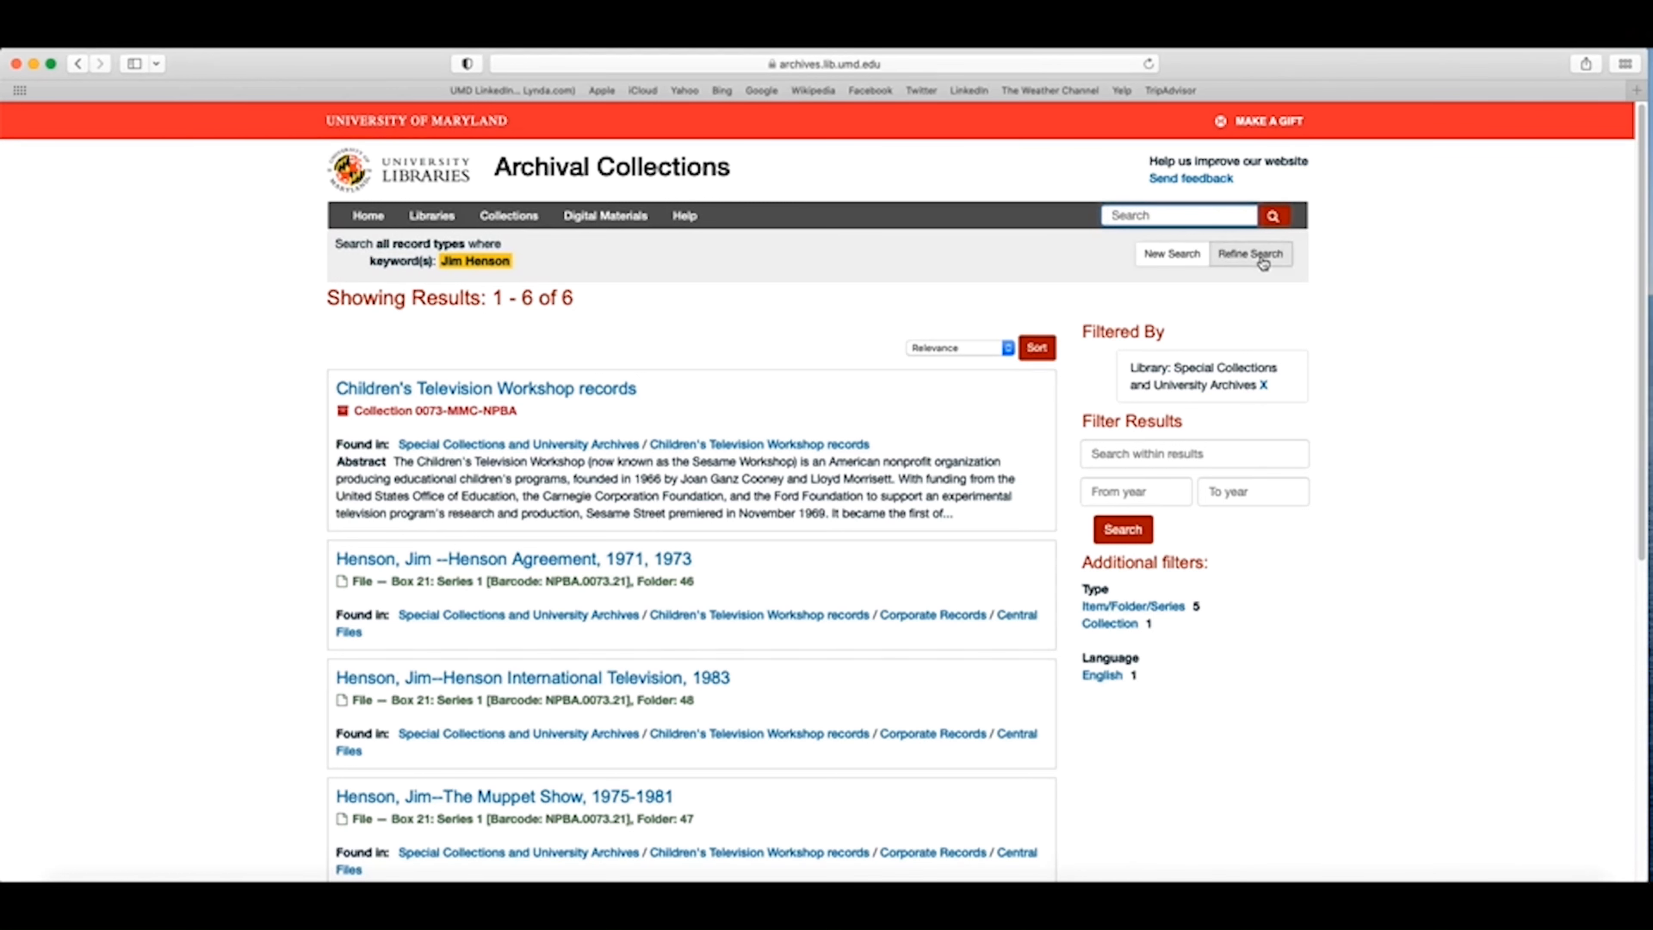
Step: Refine the search with 'Sesame Street' to find the Children's Television Workshop records, then return to the six results
click(1250, 254)
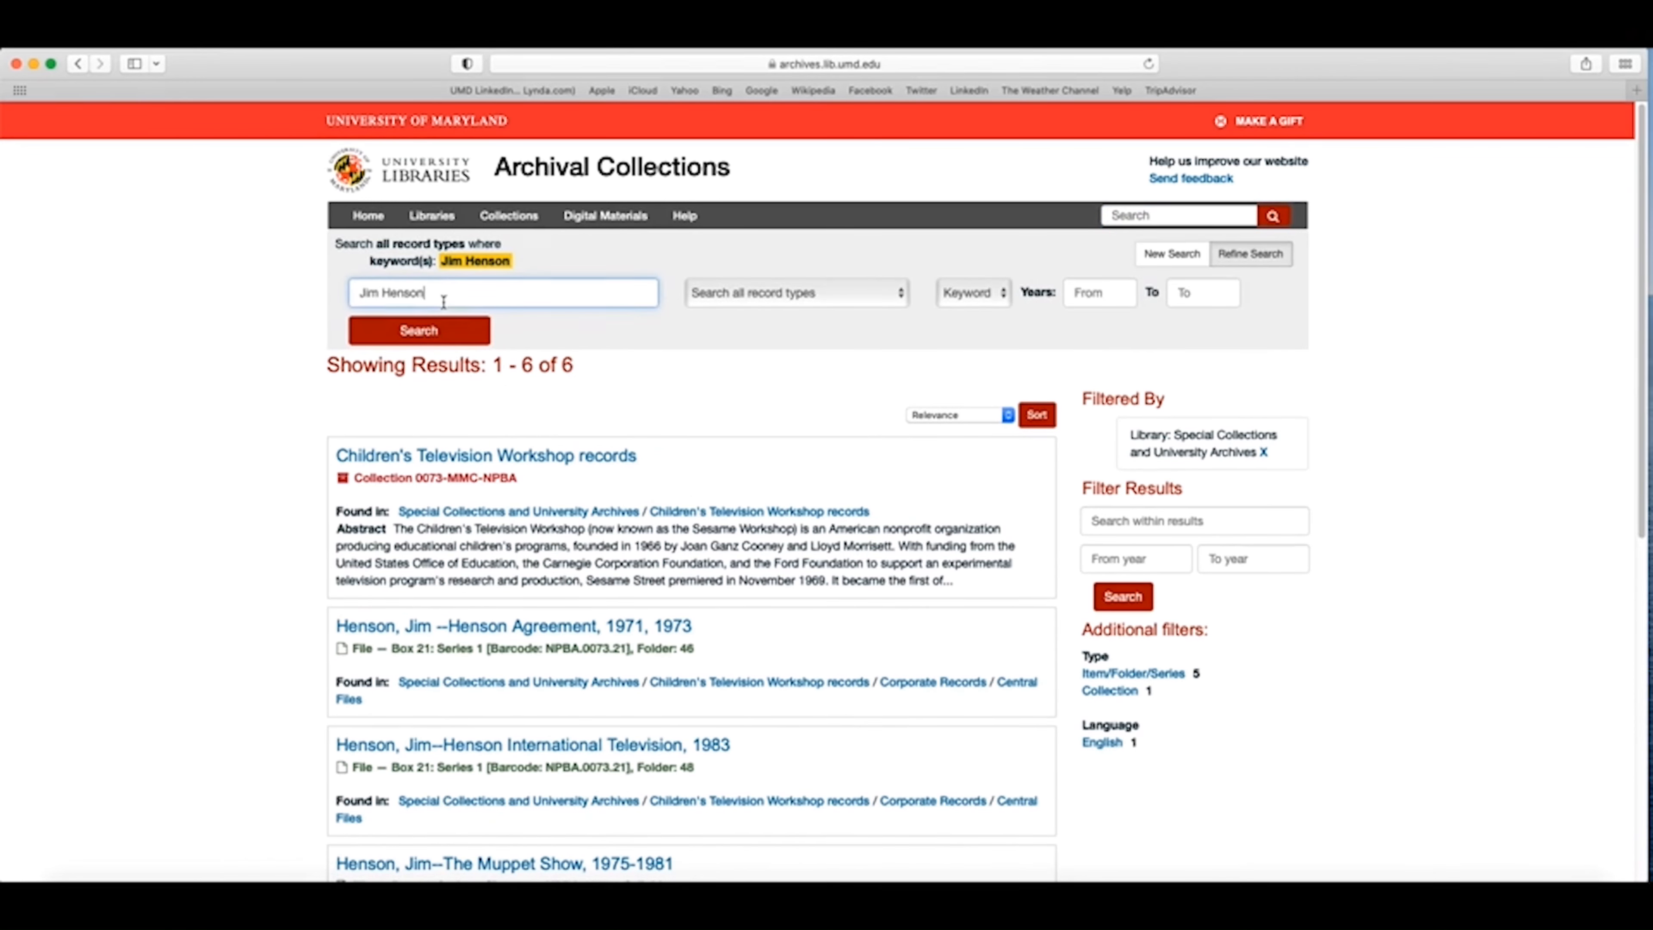
text(Sesame)
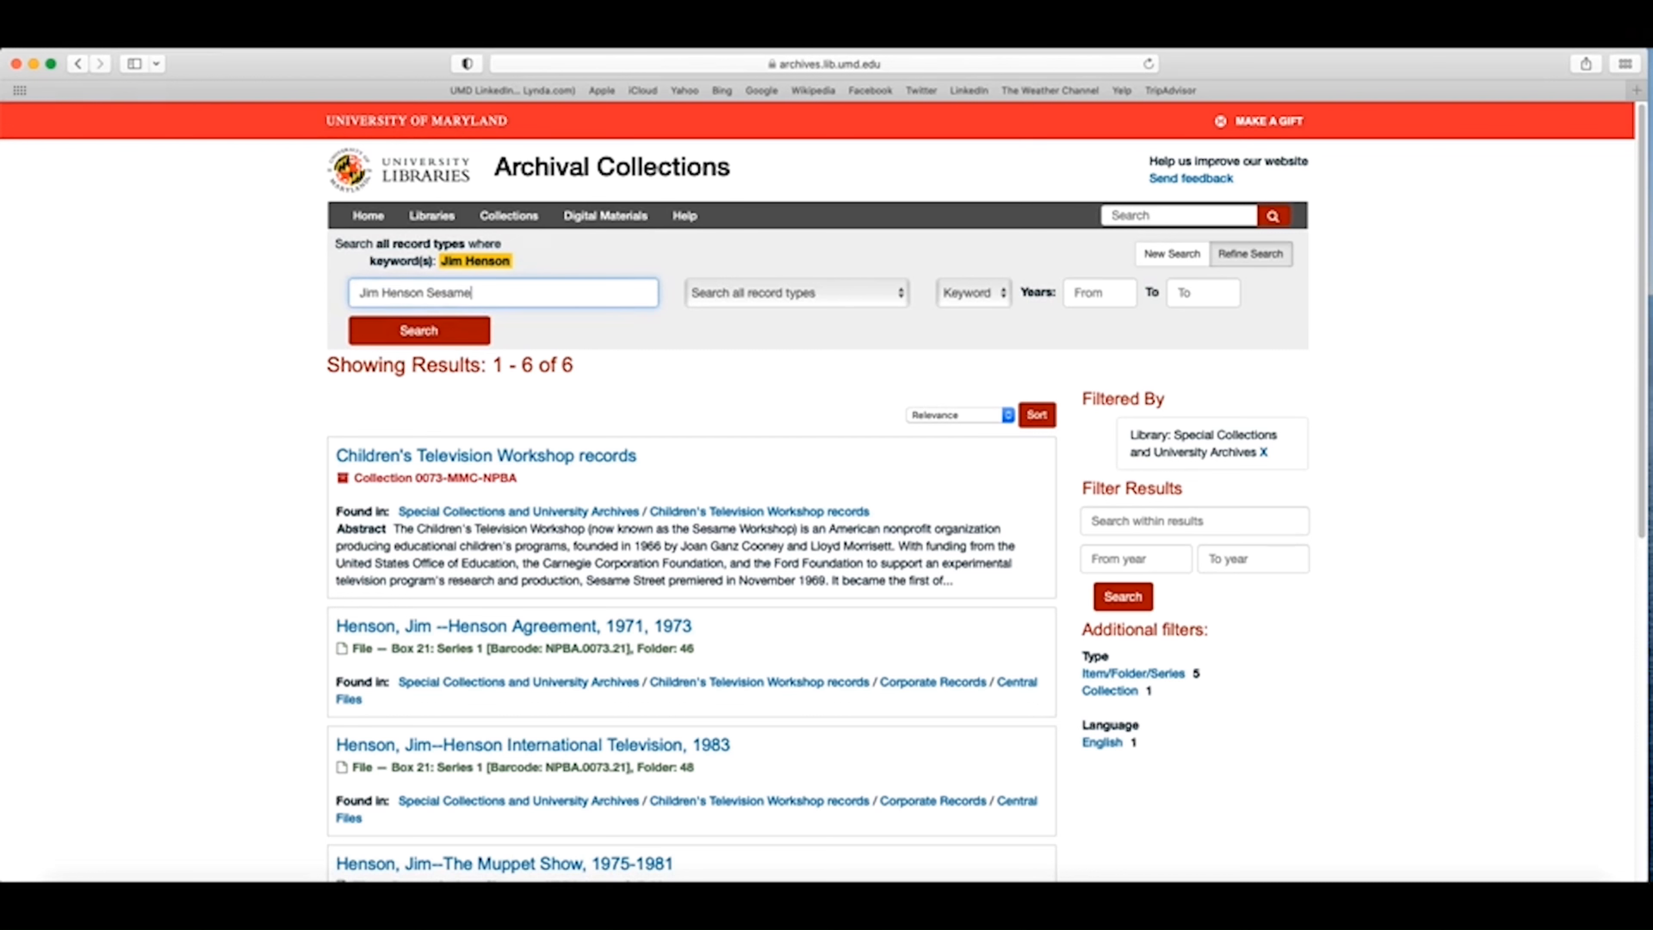
text(Str)
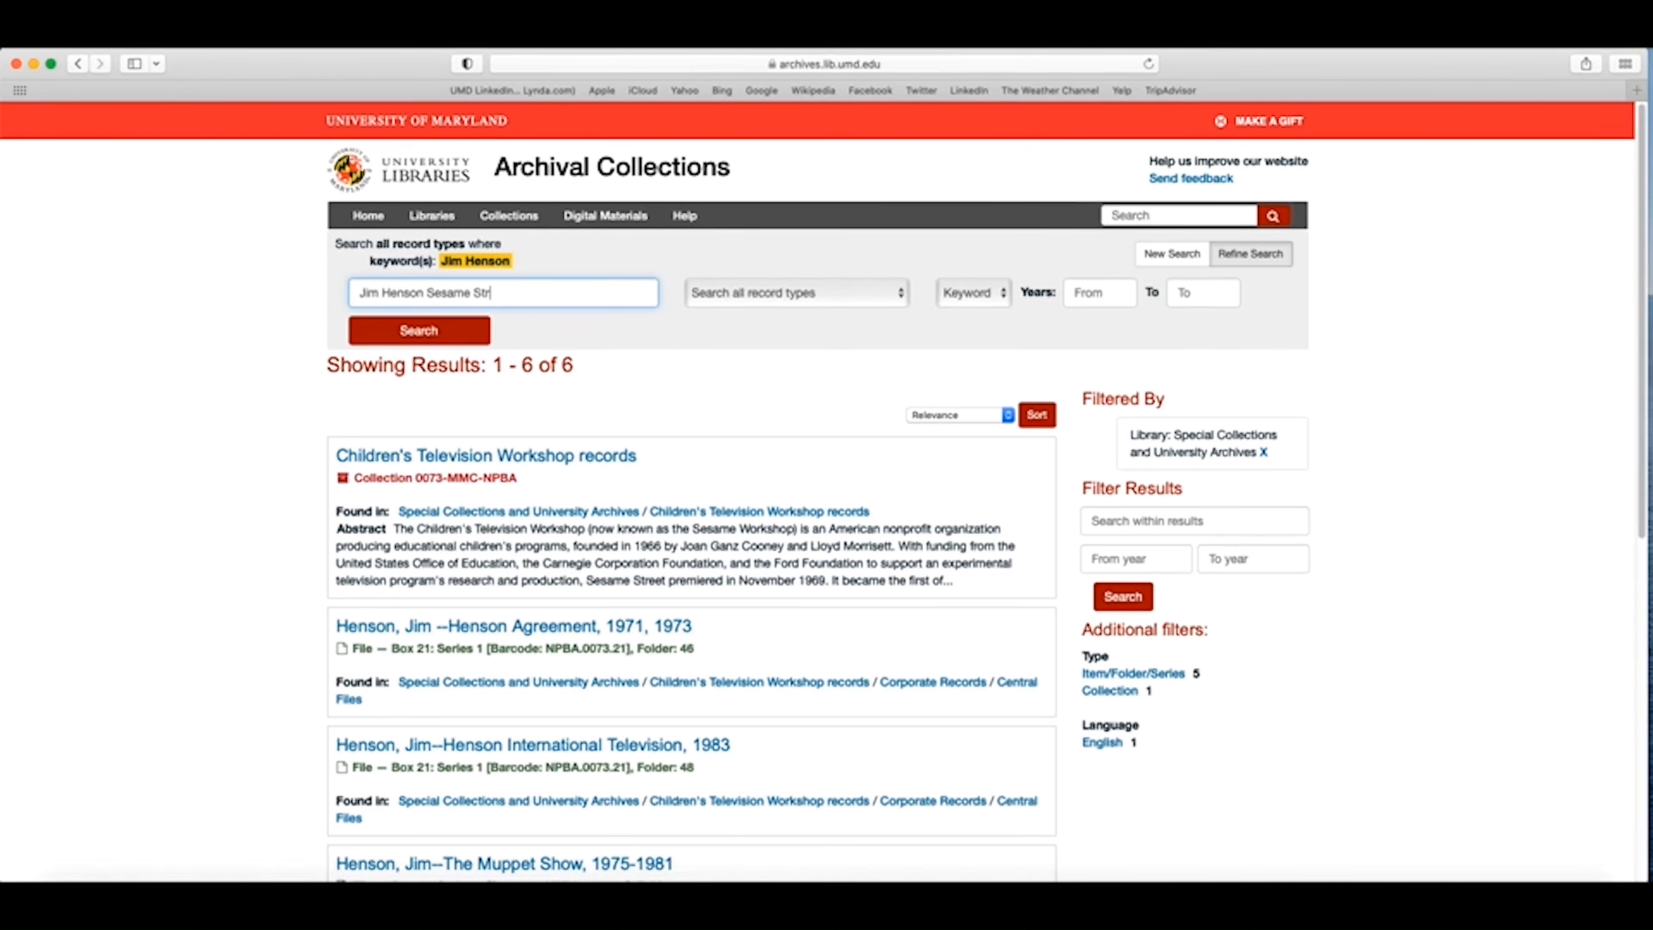
click(418, 330)
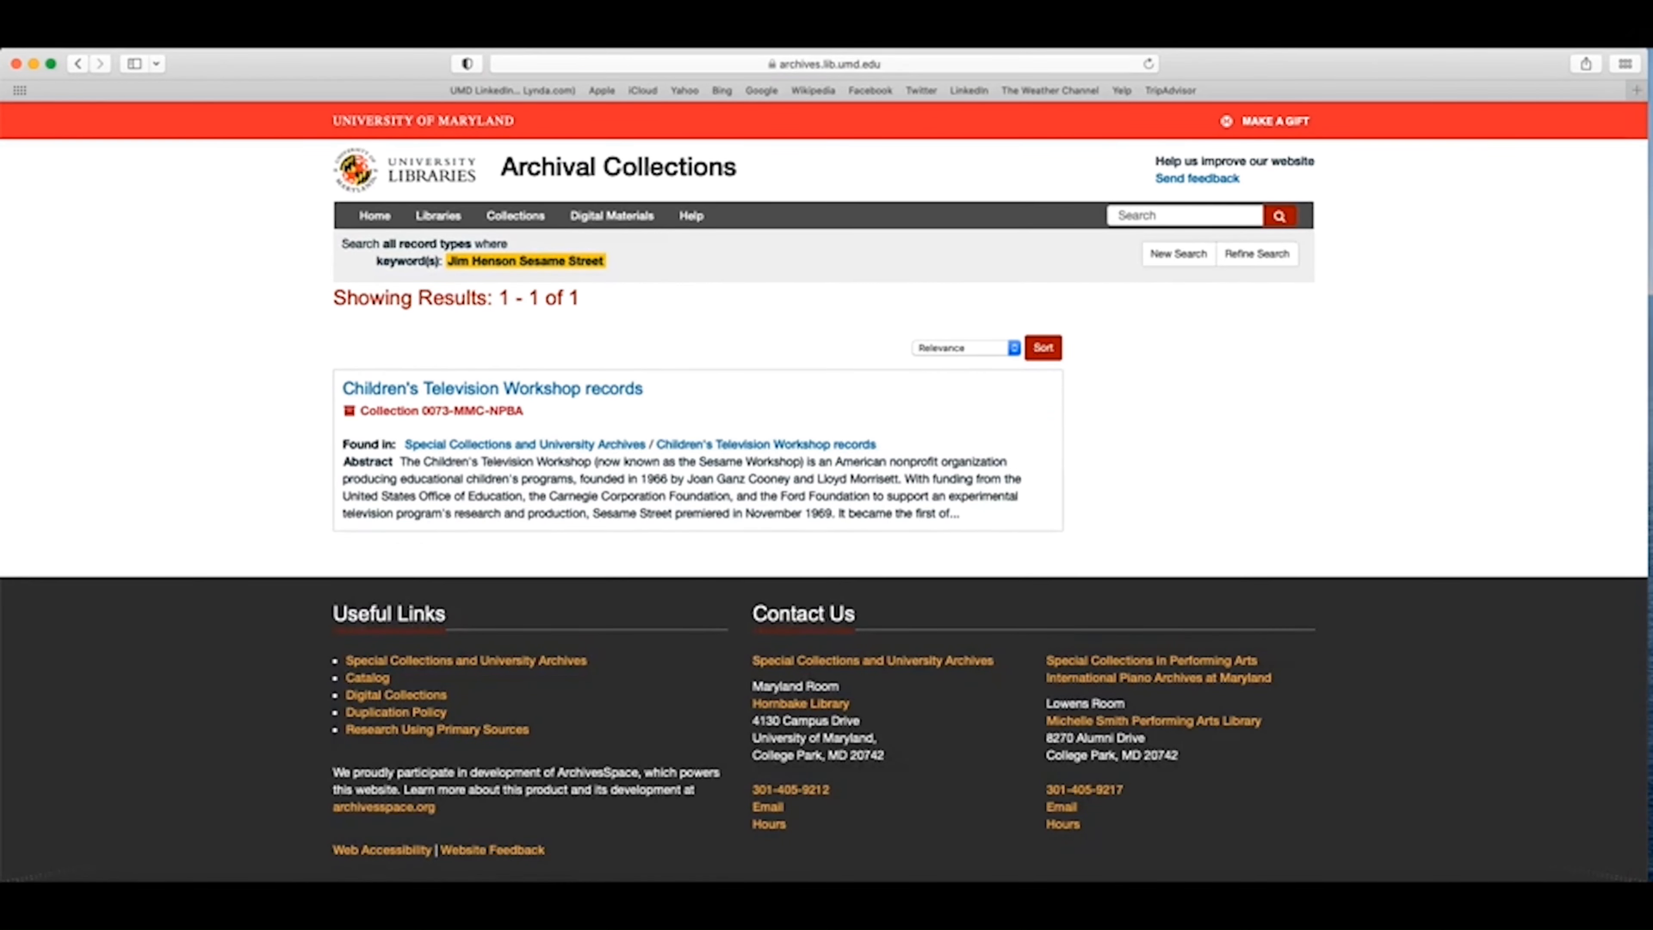
mouse_move(628, 427)
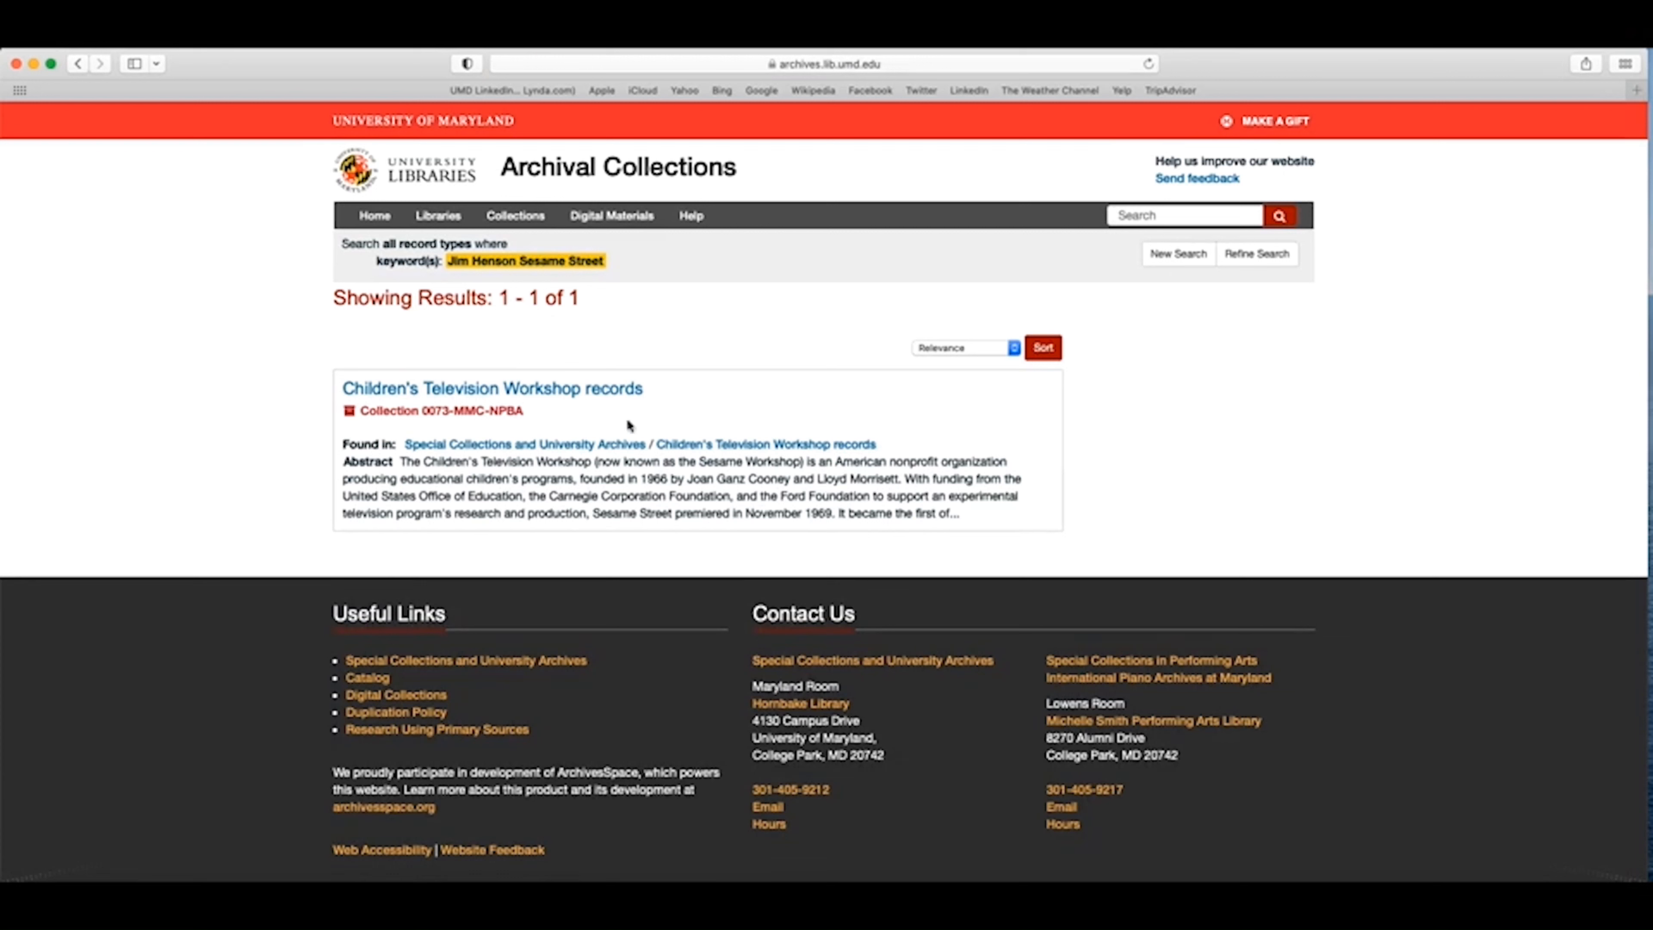
mouse_move(673, 399)
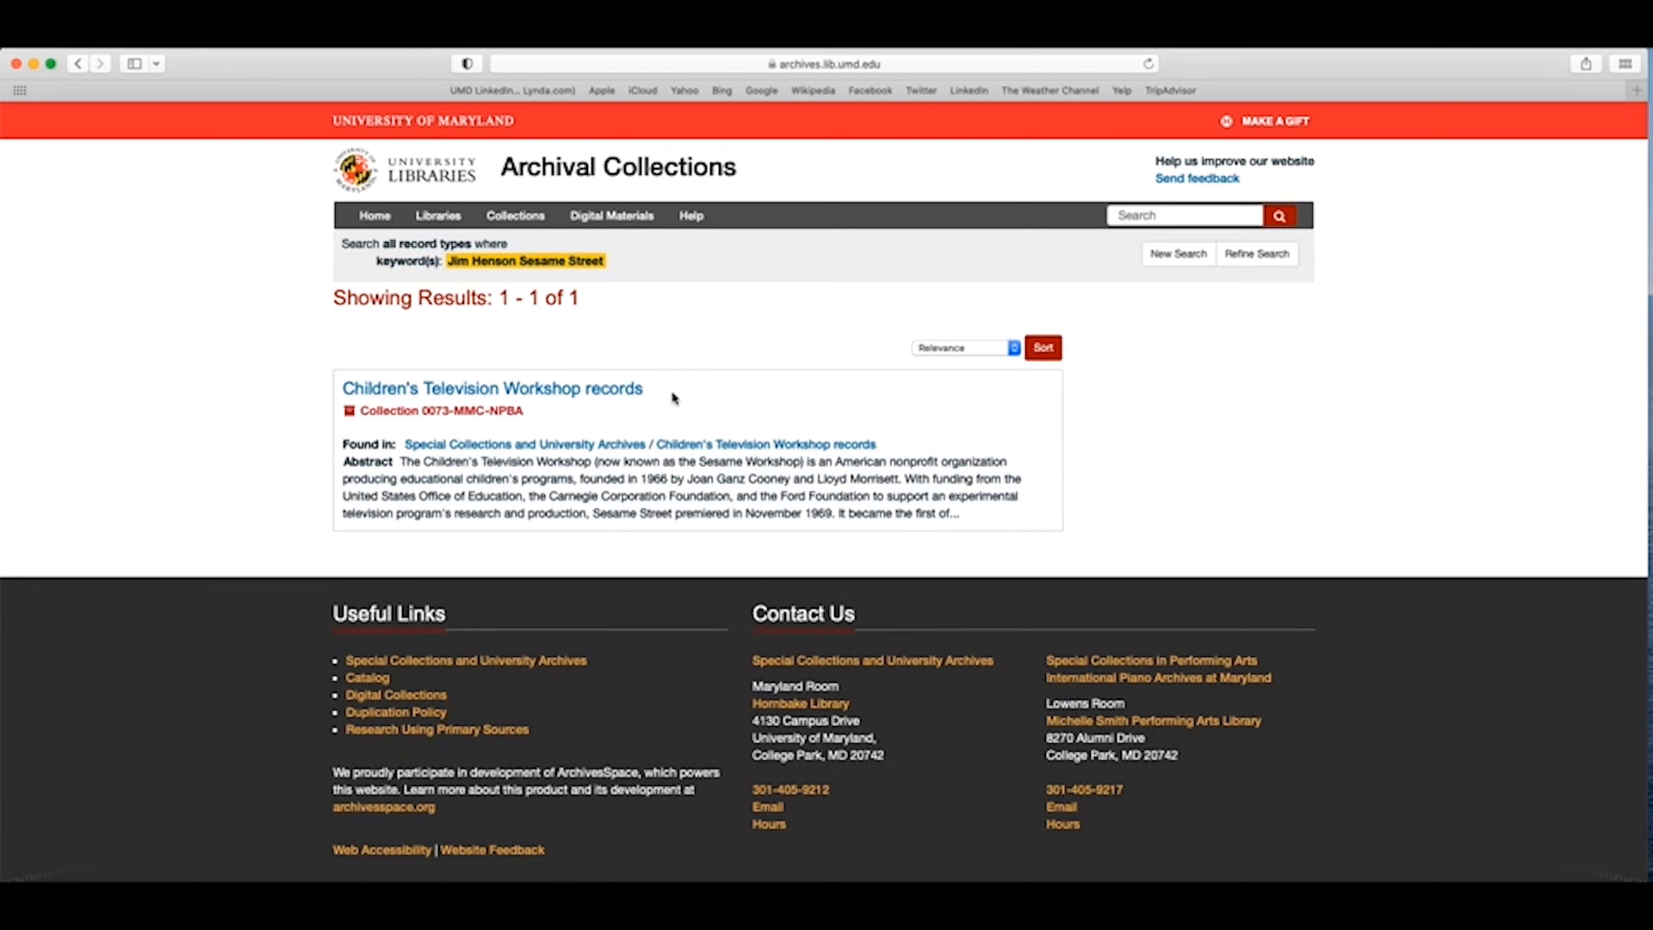
mouse_move(319, 212)
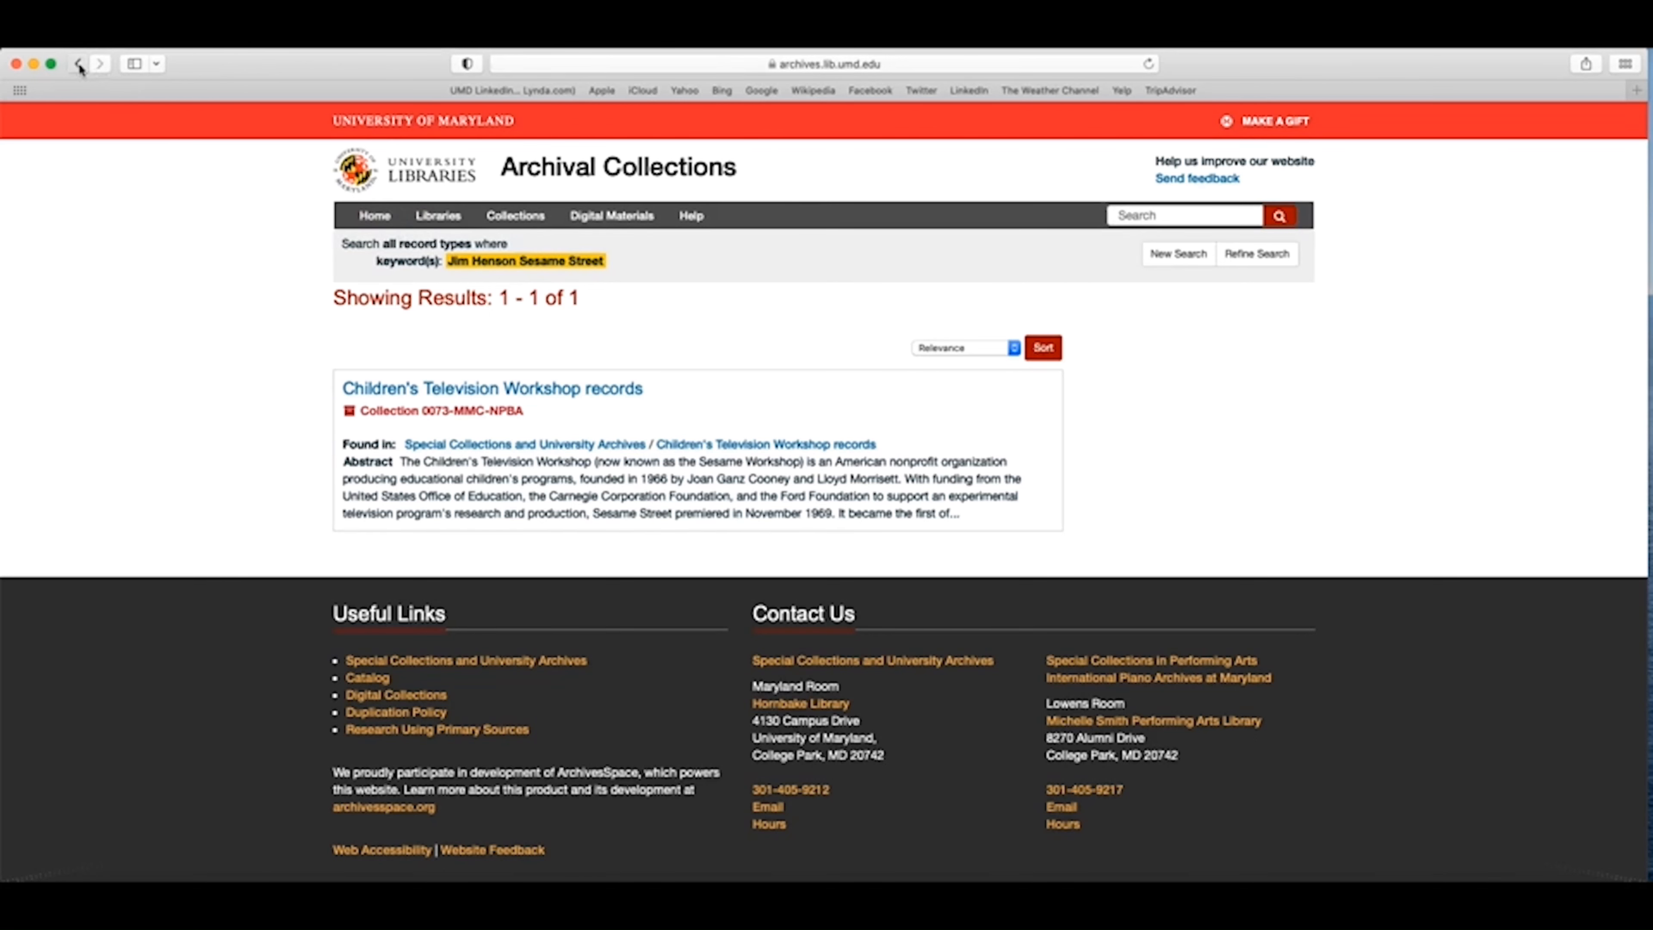
click(80, 63)
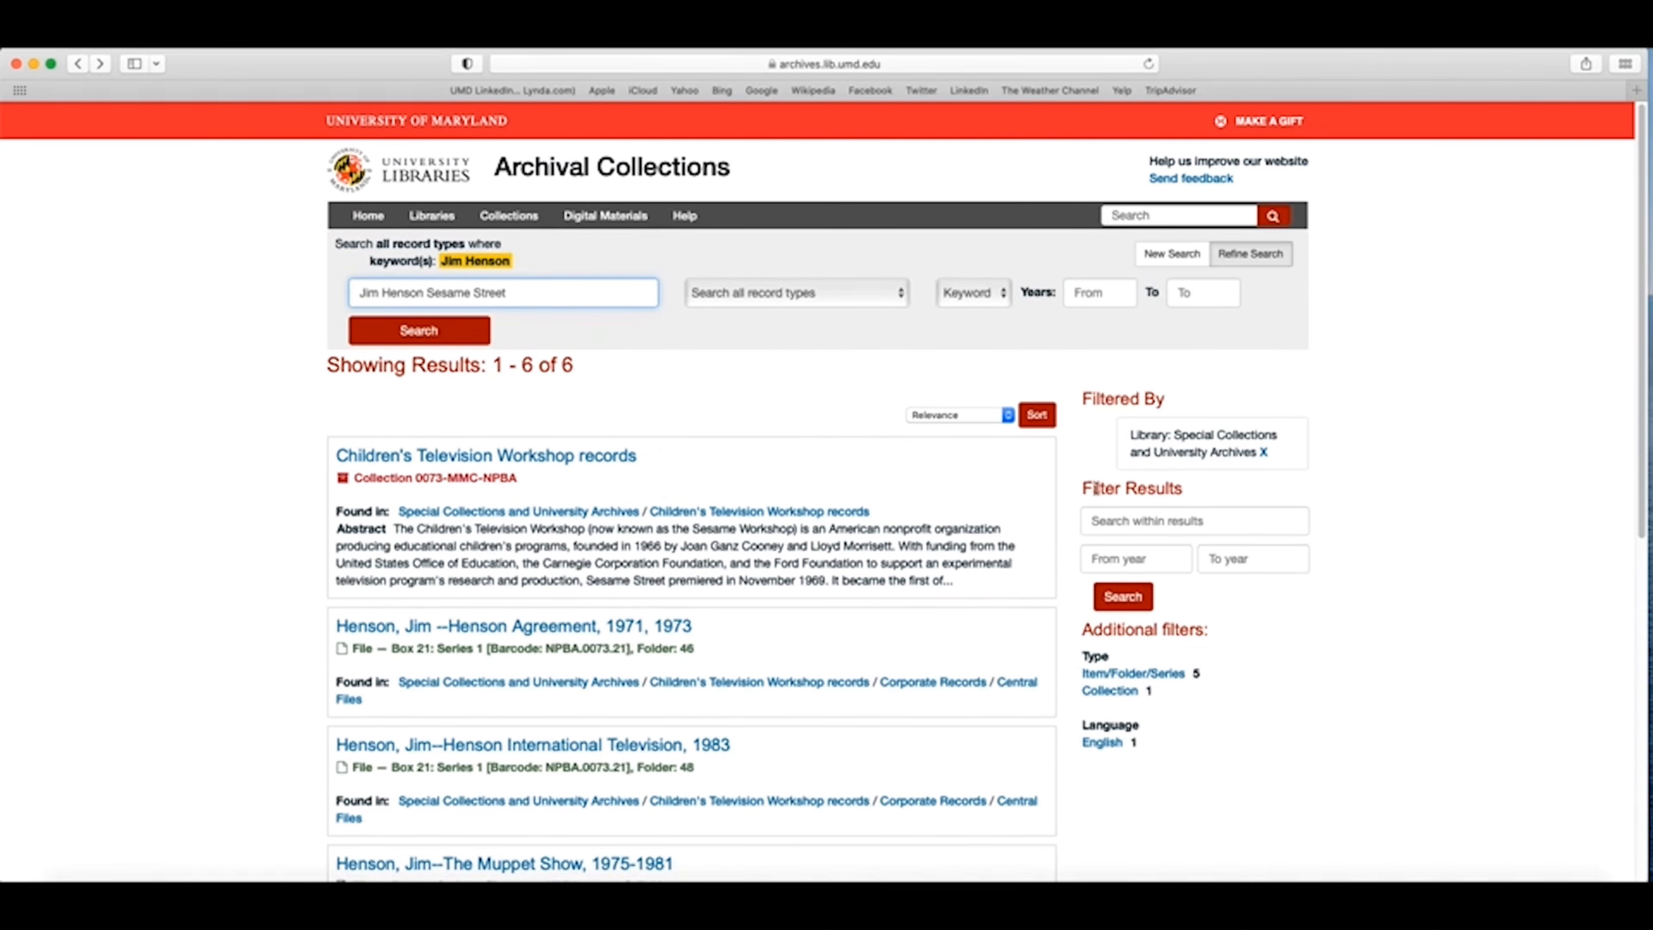